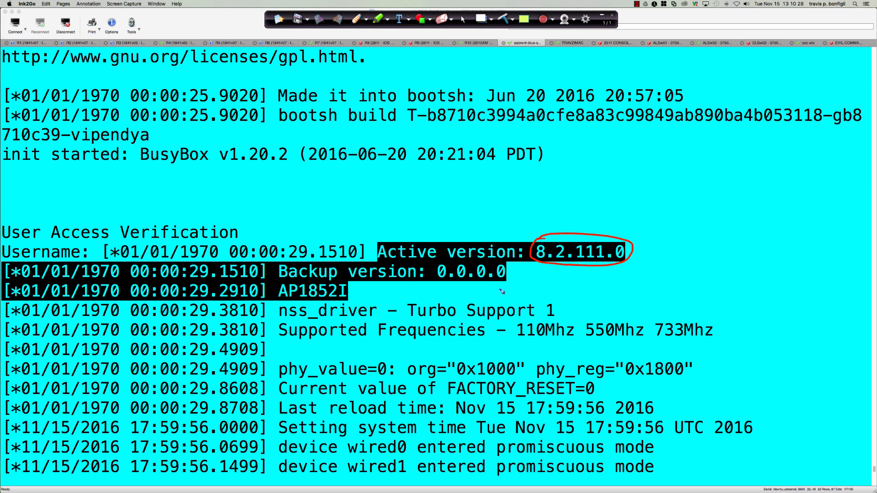
mouse_move(526, 285)
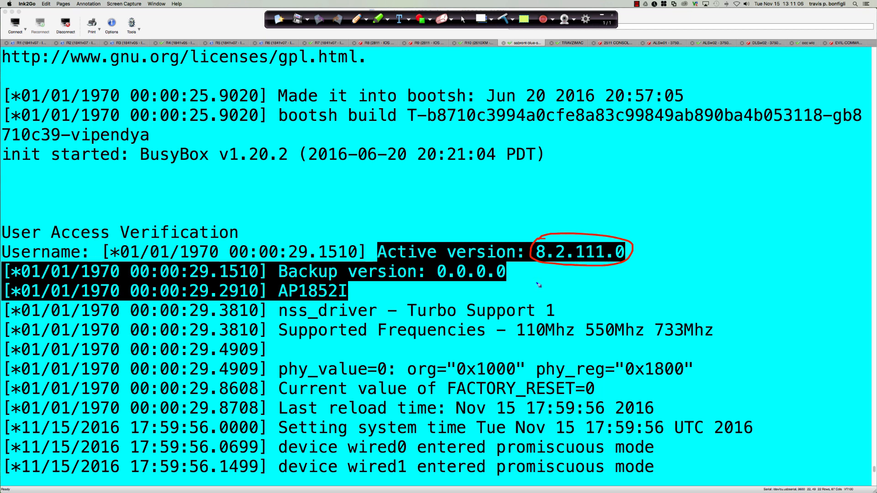
mouse_move(535, 283)
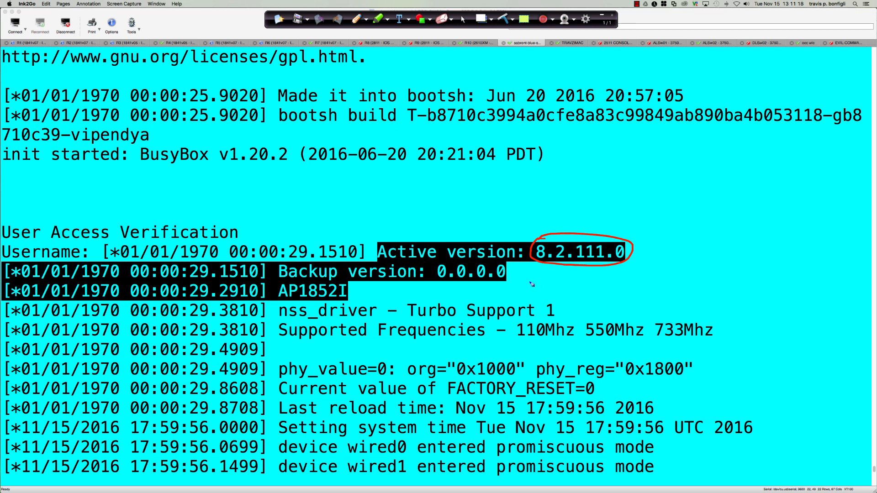
mouse_move(528, 286)
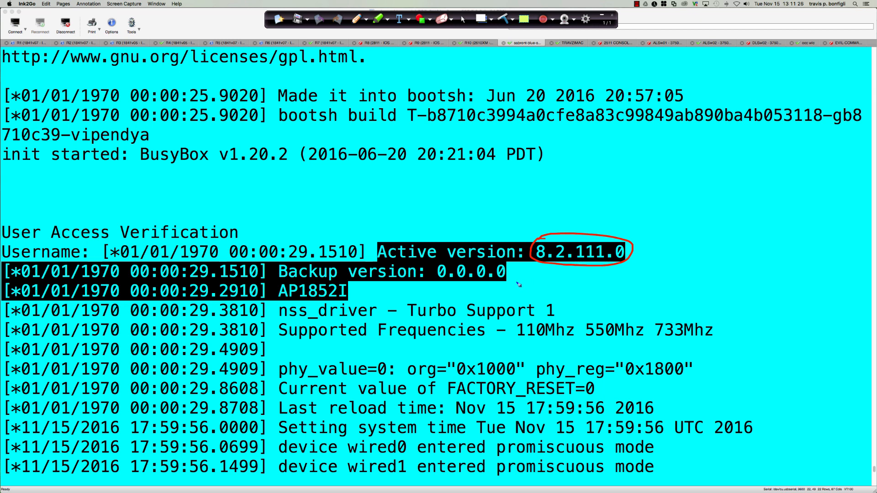
mouse_move(310, 299)
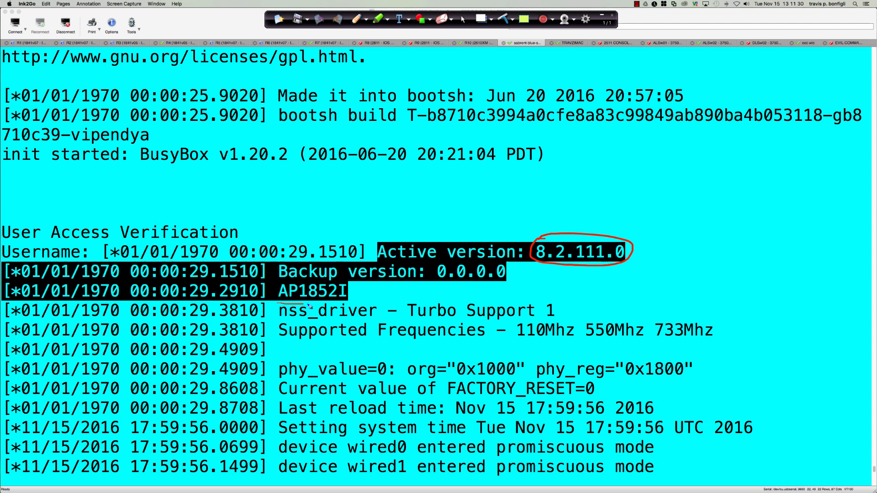
Underline the AP1852I model line in the boot log with the Ink2Go pen
drag(274, 291, 352, 291)
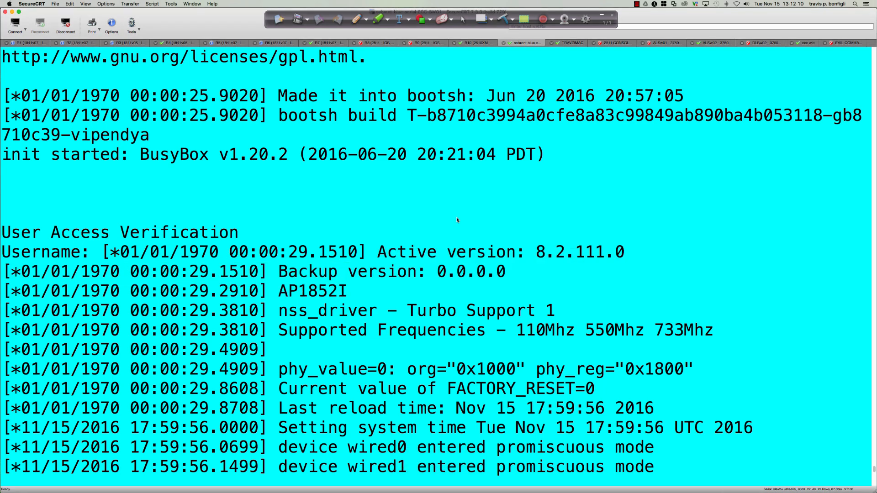
Answer NO at the Mobility Express wizard's terminate autoinstall prompt
scroll(down, 3)
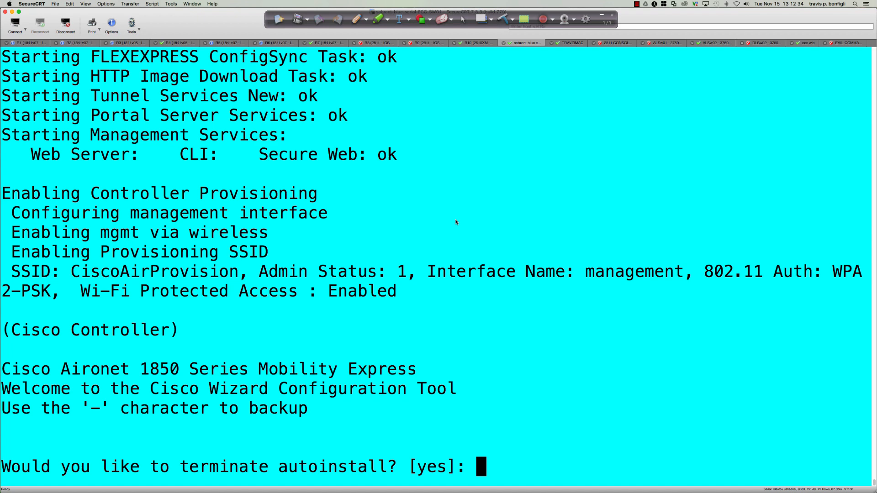
text(NO)
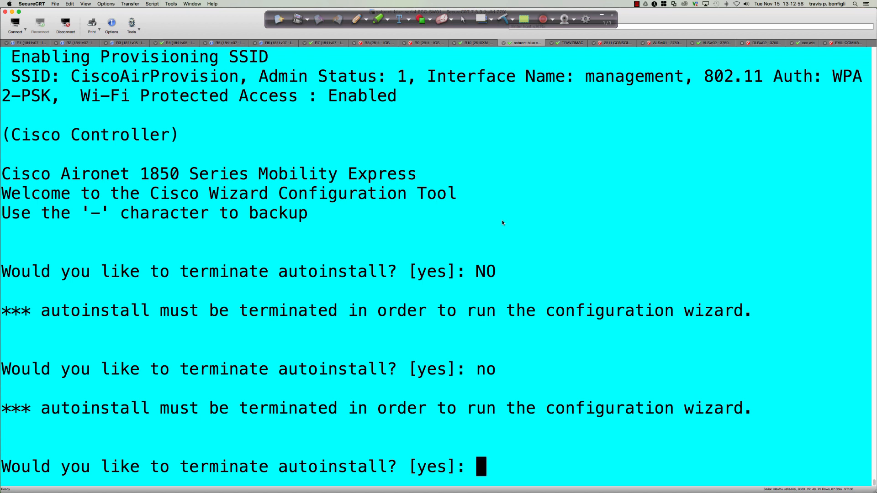
Terminate autoinstall and create admin account 'tpbonfi' with its password
text(yes)
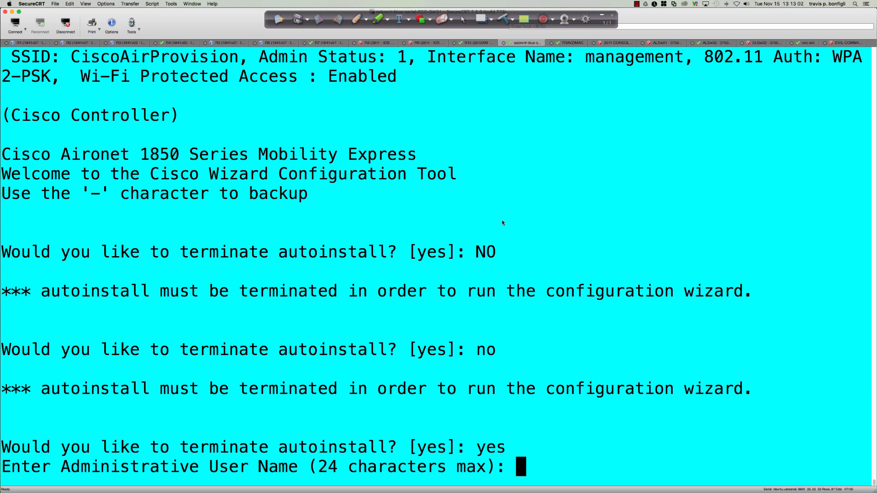
text(tpbonfi)
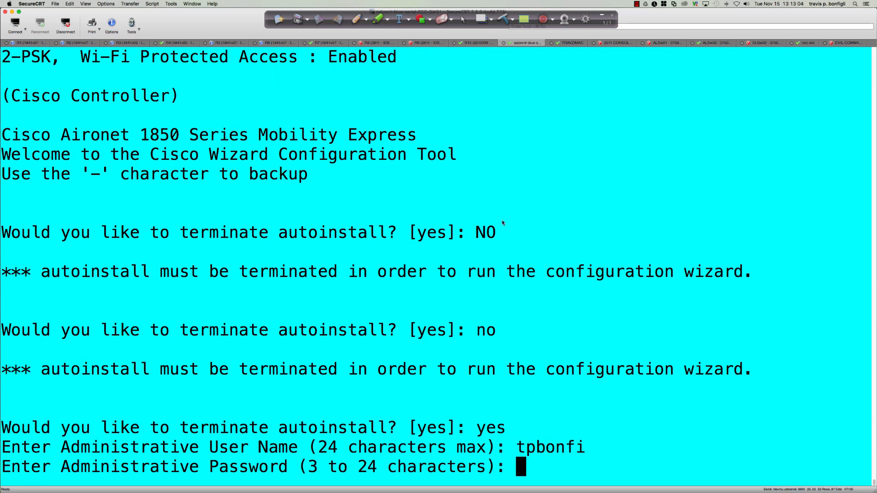
text(******)
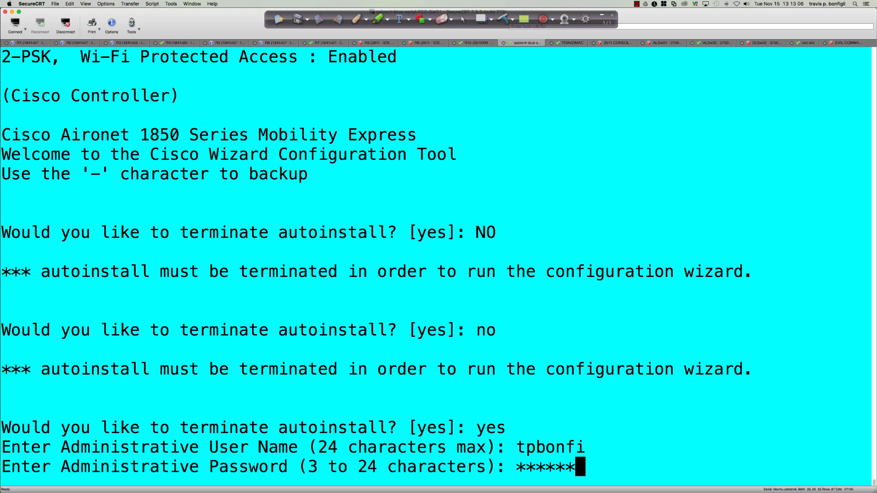
key(Enter)
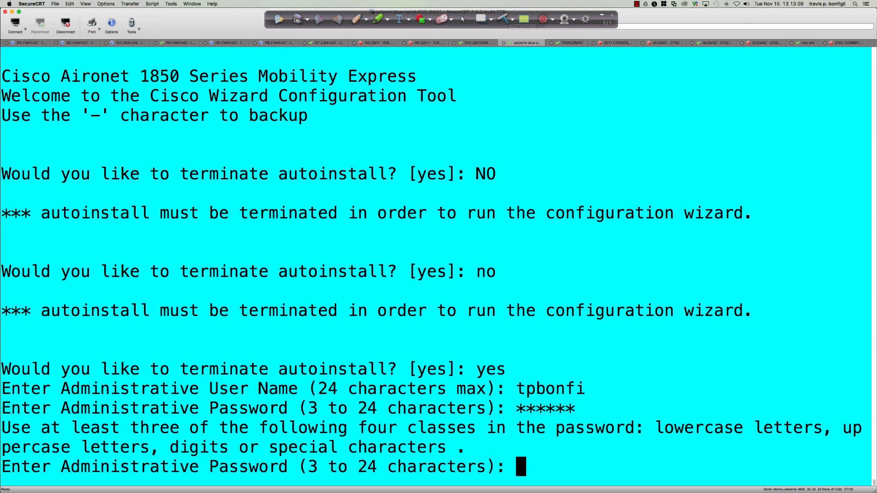
text(****)
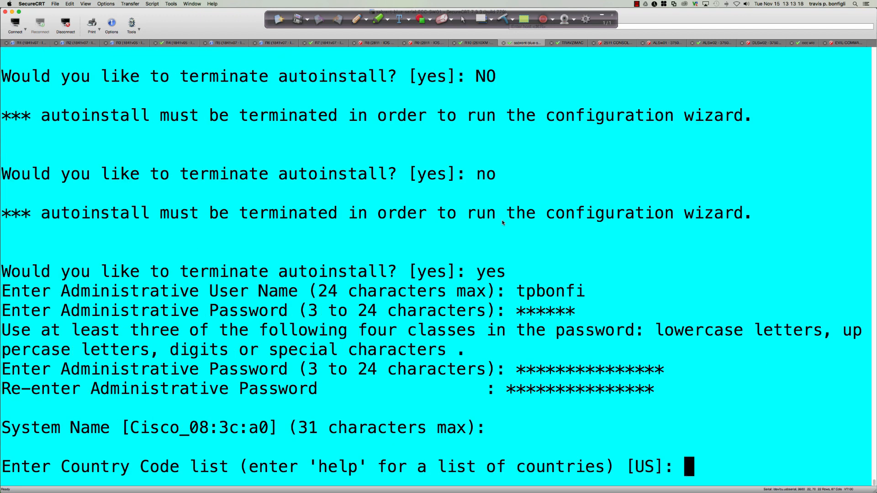
Keep the US country code, skip NTP, and set IP 192.168.1.122 and router 192.168.1.254
key(enter)
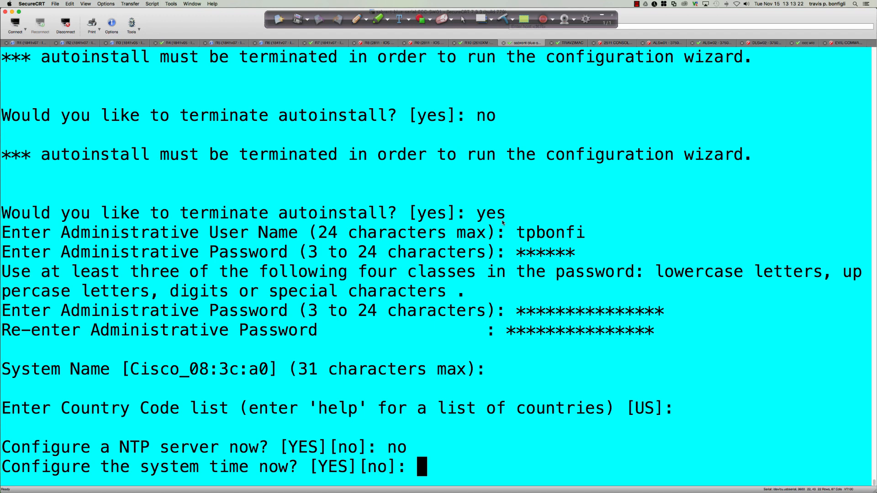
text(no)
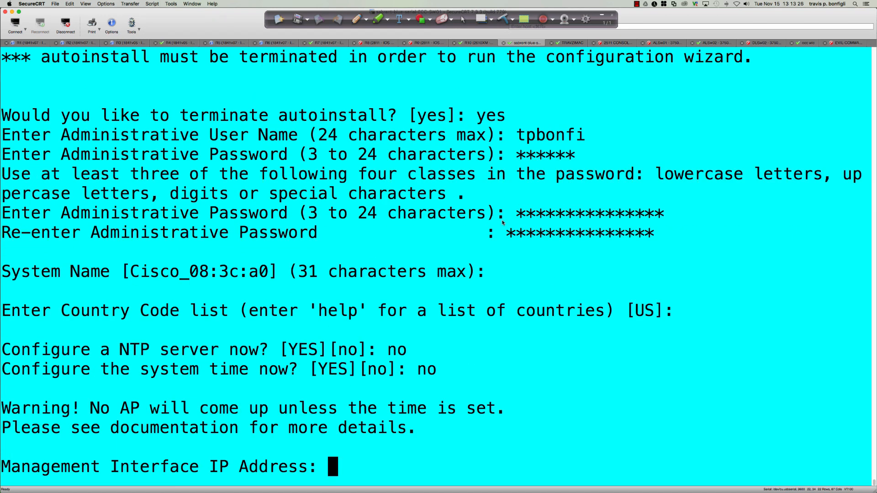
text(192.168.1.1)
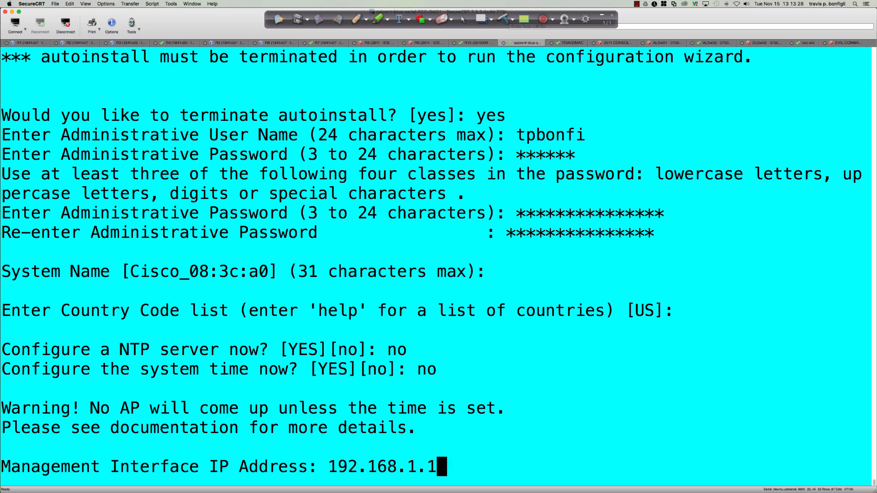
text(22)
text(255.255.255.0)
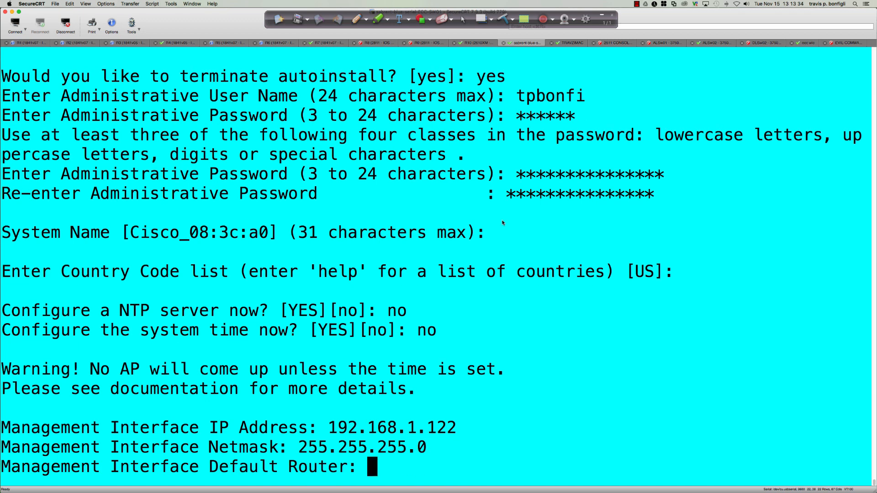
text(192.1)
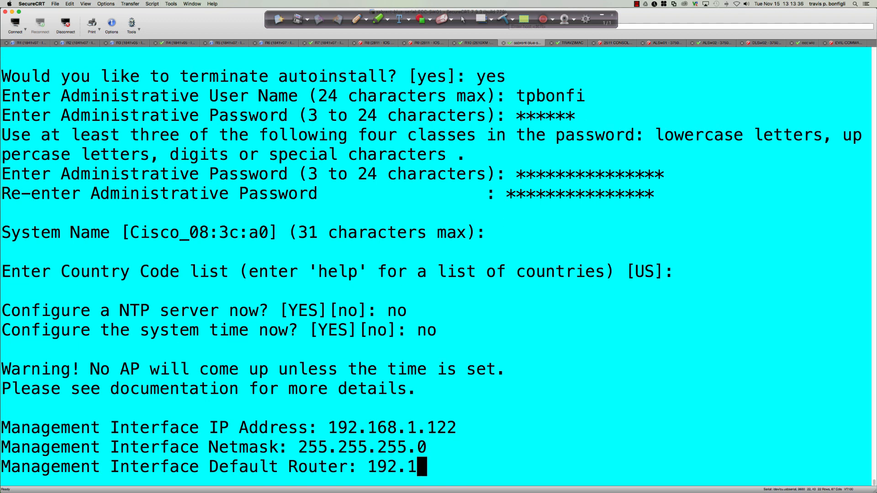
text(68.1.254)
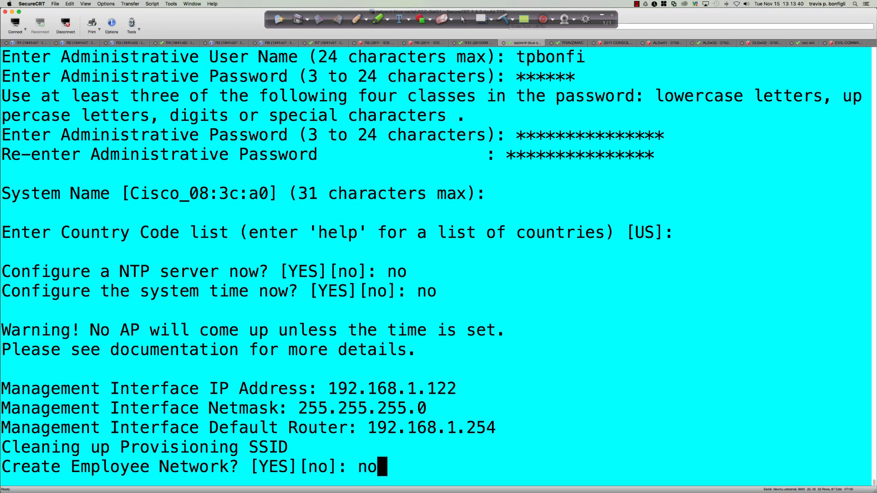
Decline employee and guest networks and RF optimization, then confirm the configuration with yes
text(no)
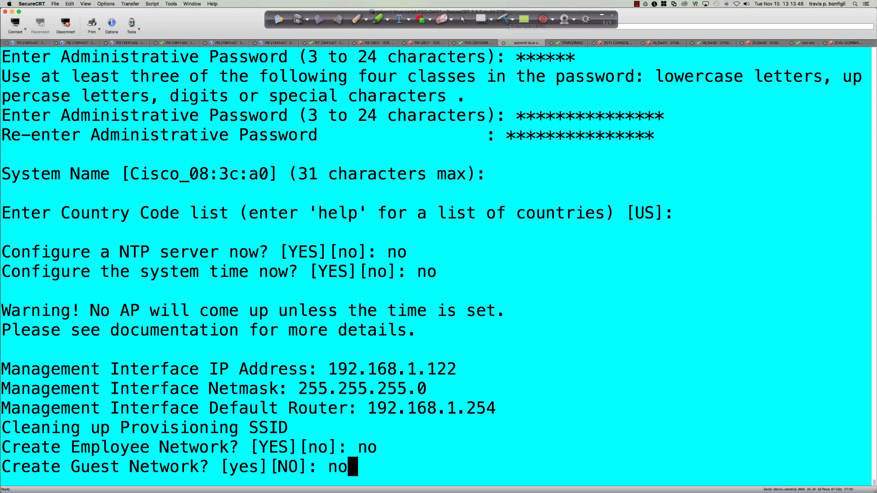
key(Return)
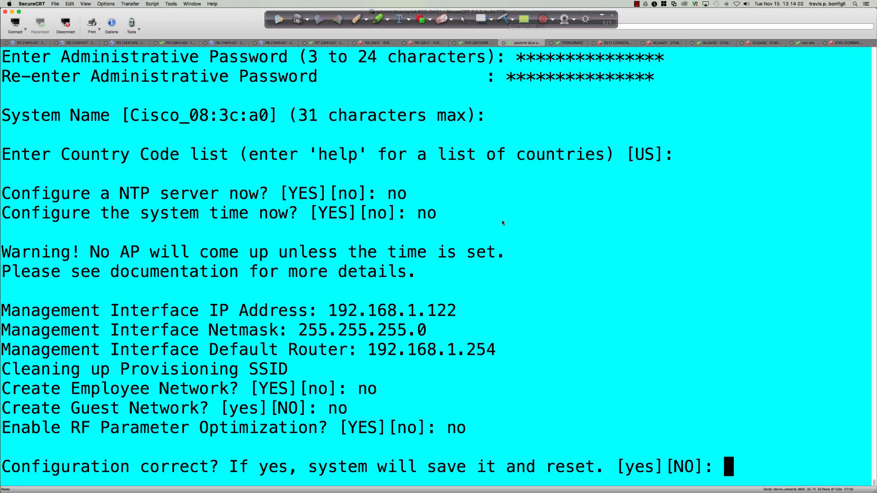
text(yes)
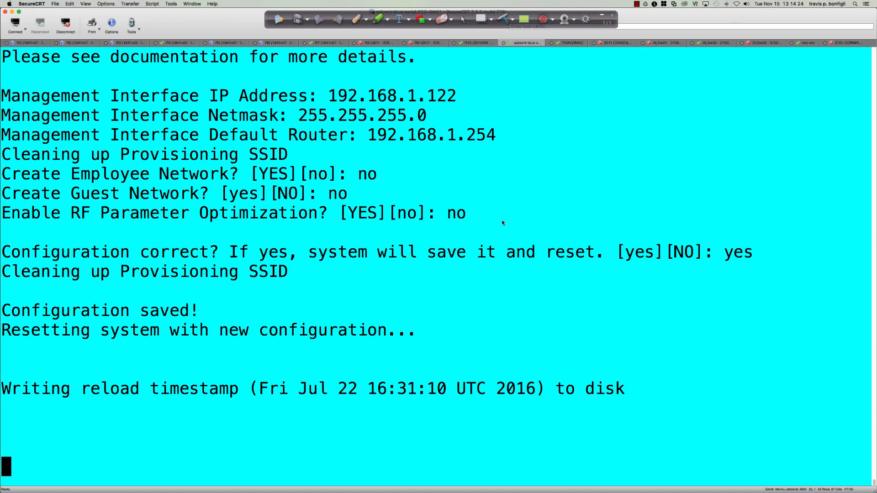
Follow the reboot console output until the wired address and Radio0 and Radio1 initialize
scroll(down, 3)
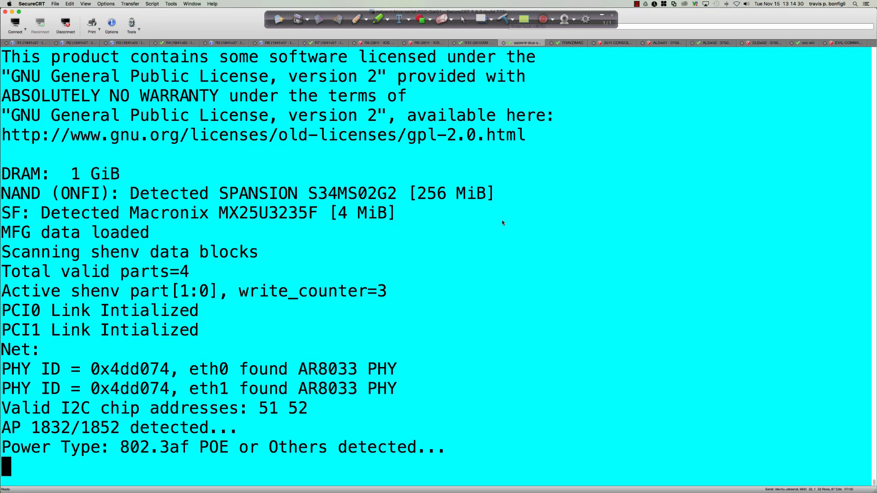
text(S)
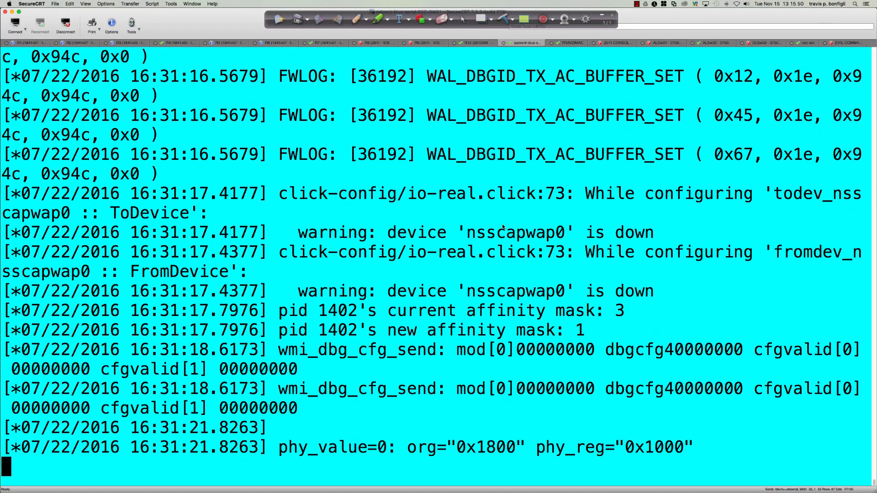
scroll(down, 3)
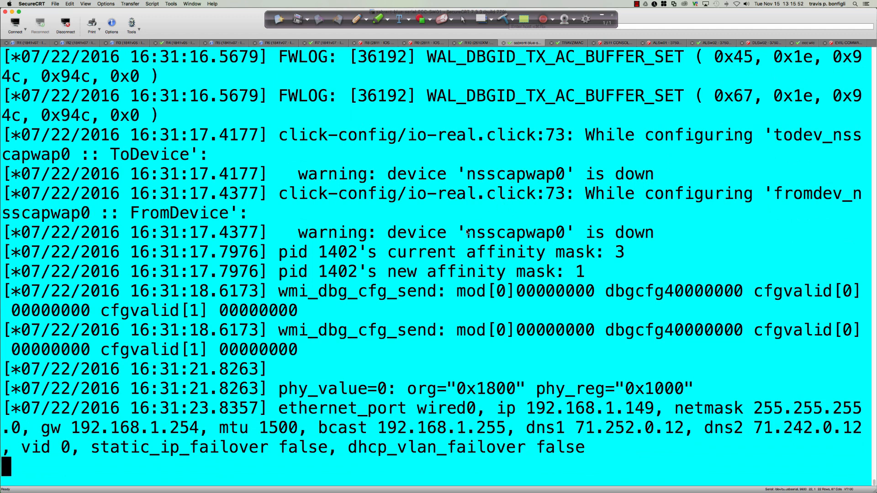
drag(460, 232, 646, 232)
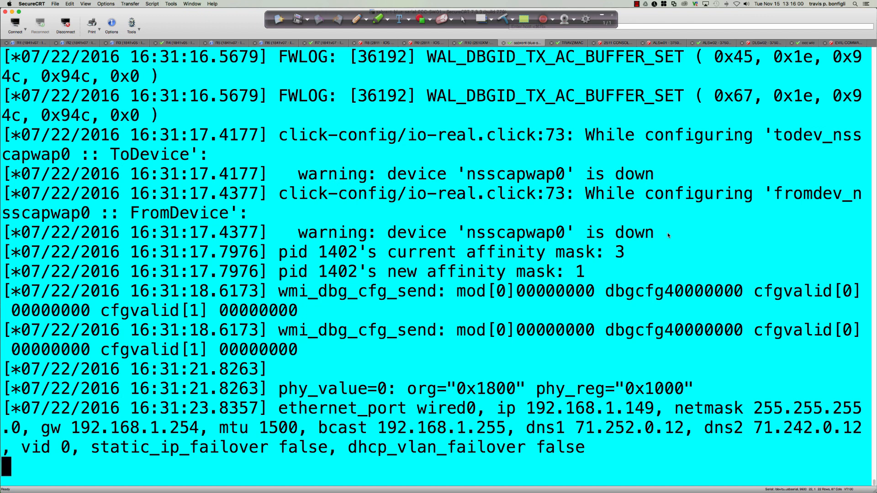
scroll(down, 3)
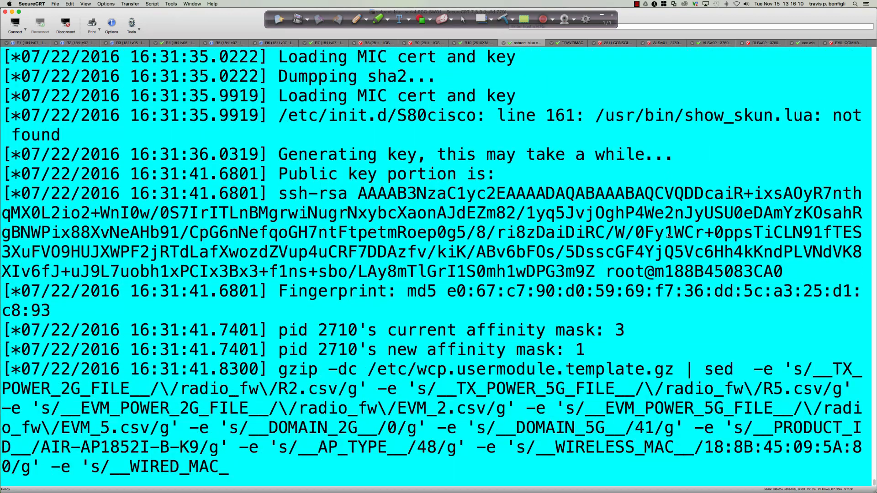
scroll(down, 3)
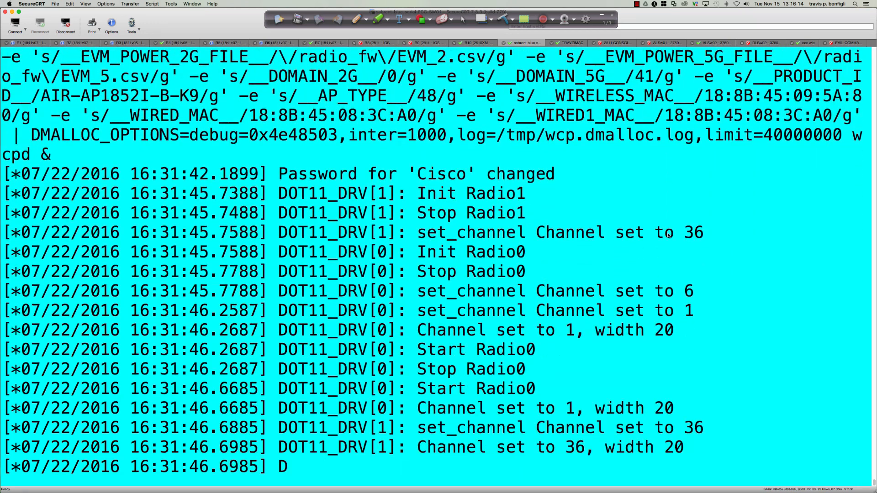
scroll(down, 3)
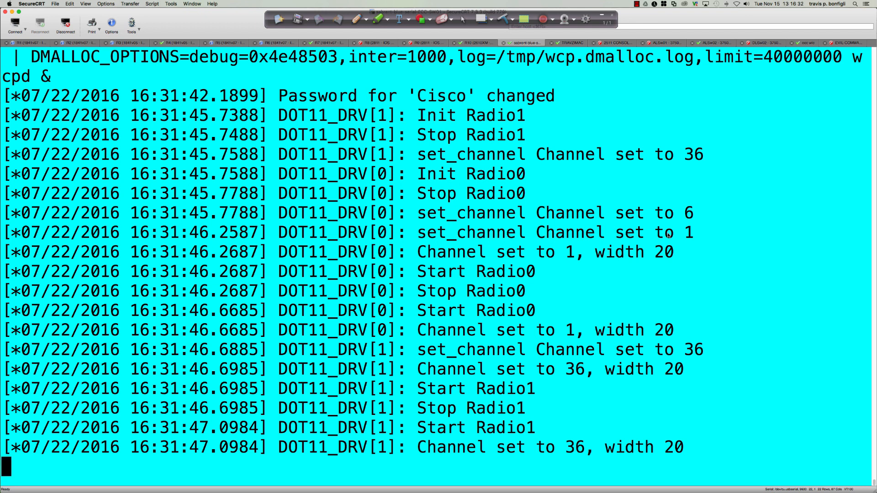
scroll(down, 3)
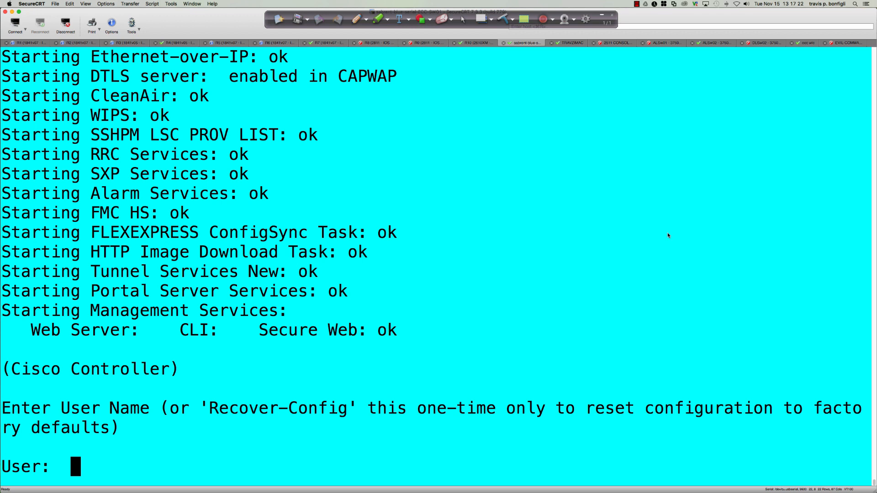
text(tpbofn)
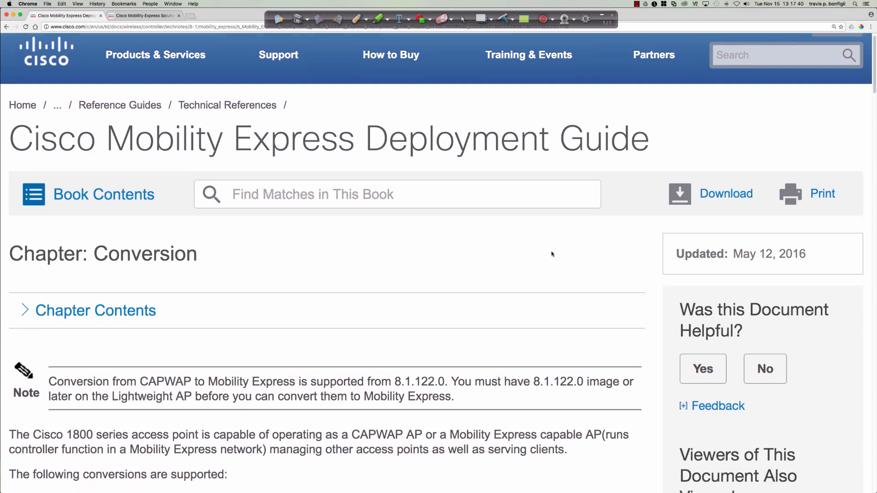
Scroll the Conversion chapter and highlight minimum supported version 8.1.122.0 in the Note
scroll(down, 3)
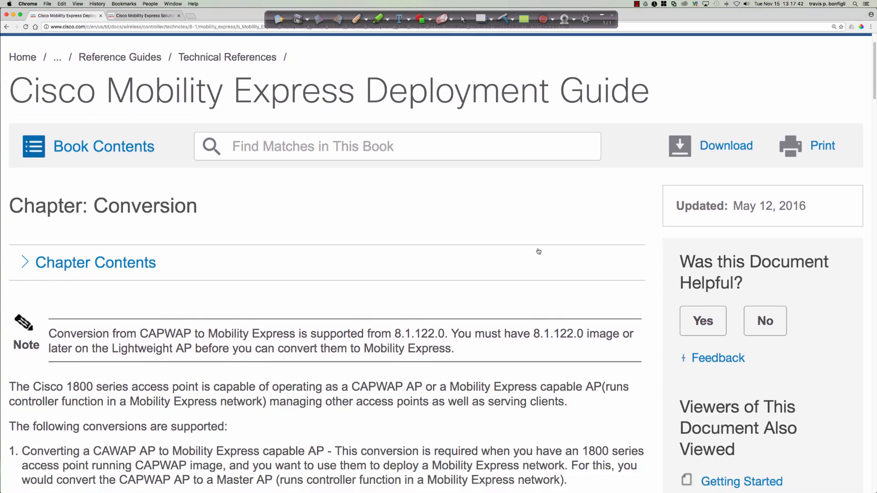
scroll(down, 3)
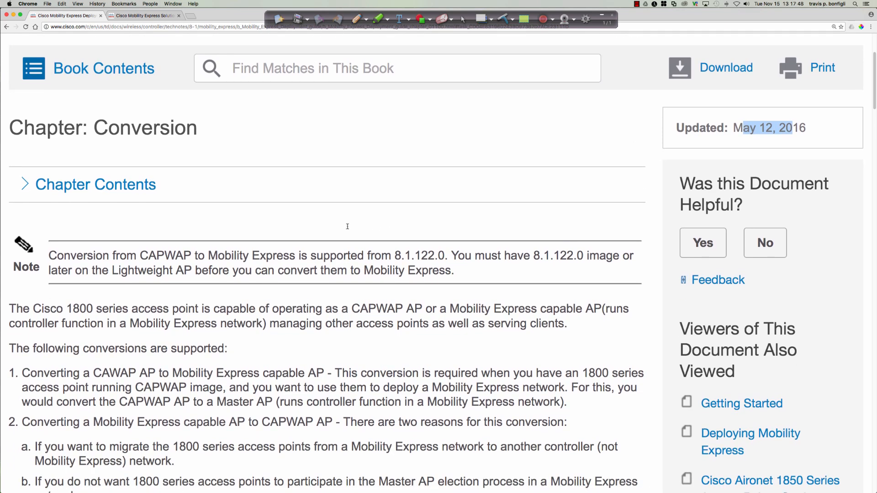
scroll(down, 3)
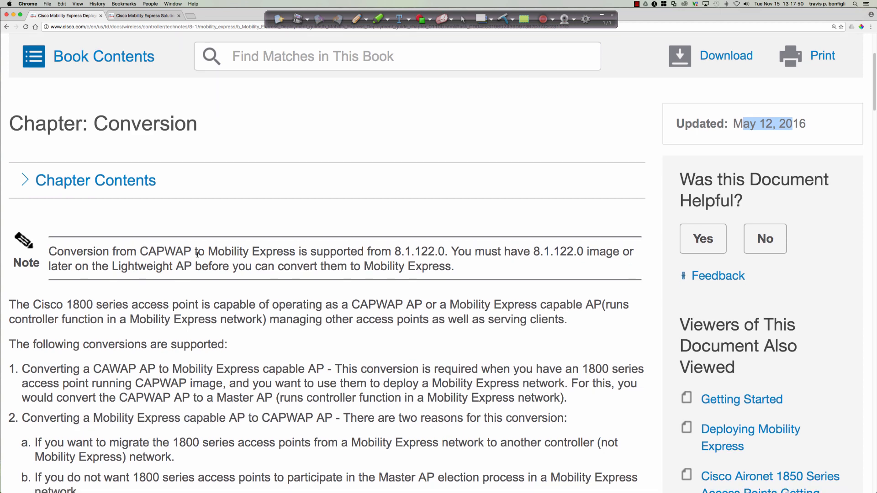
scroll(down, 3)
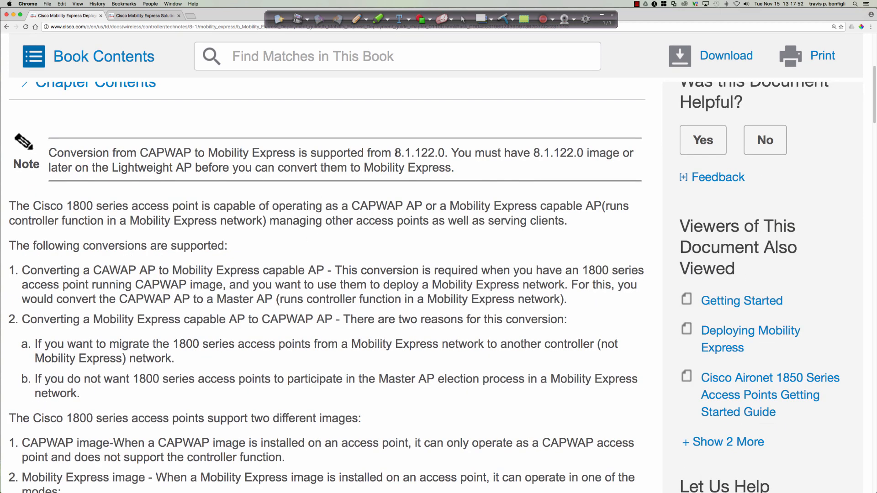
double_click(417, 152)
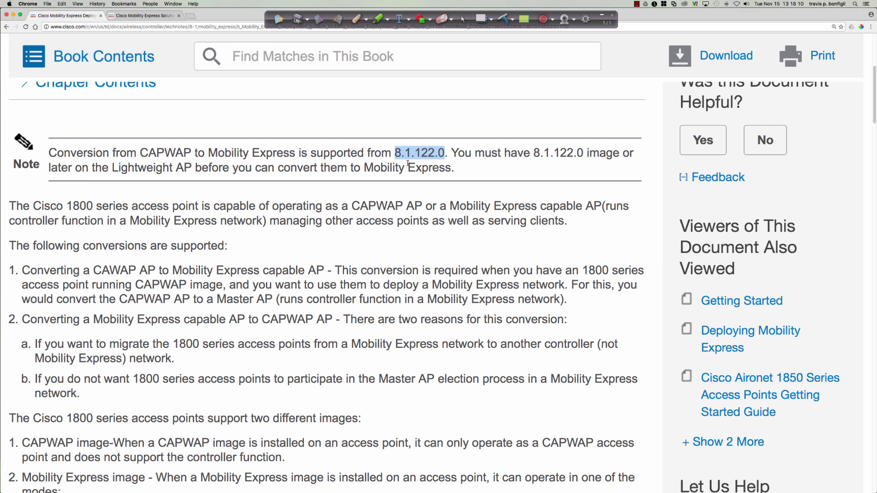
Continue reading down to the show version image-type examples
scroll(down, 3)
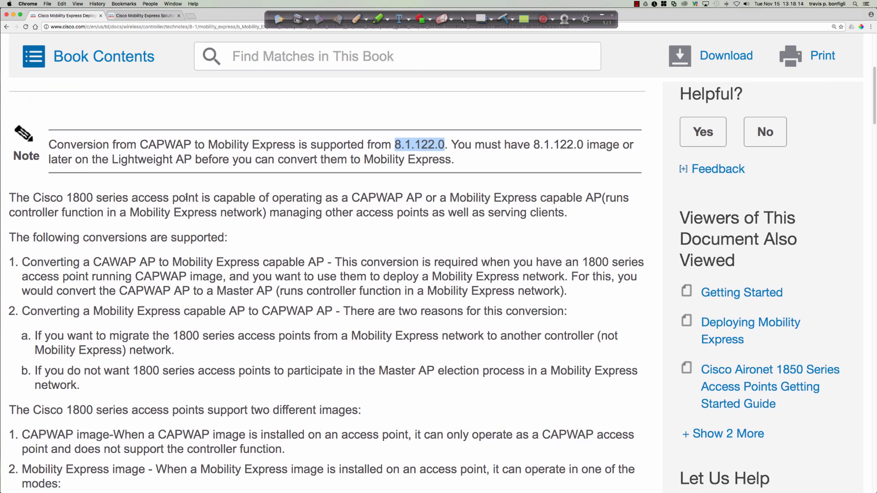
scroll(down, 3)
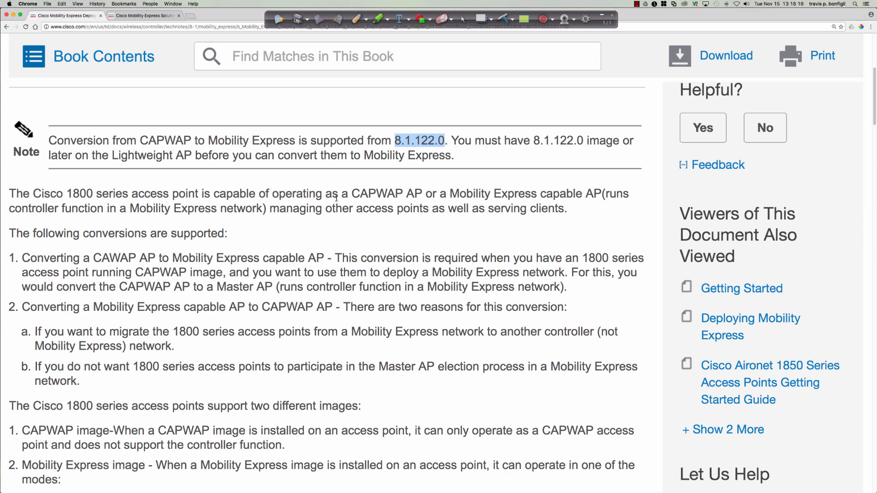
mouse_move(496, 203)
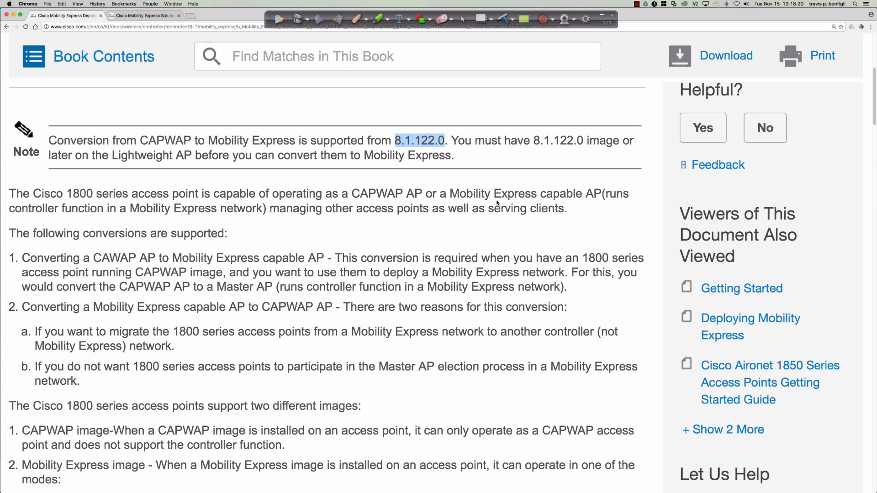
click(682, 165)
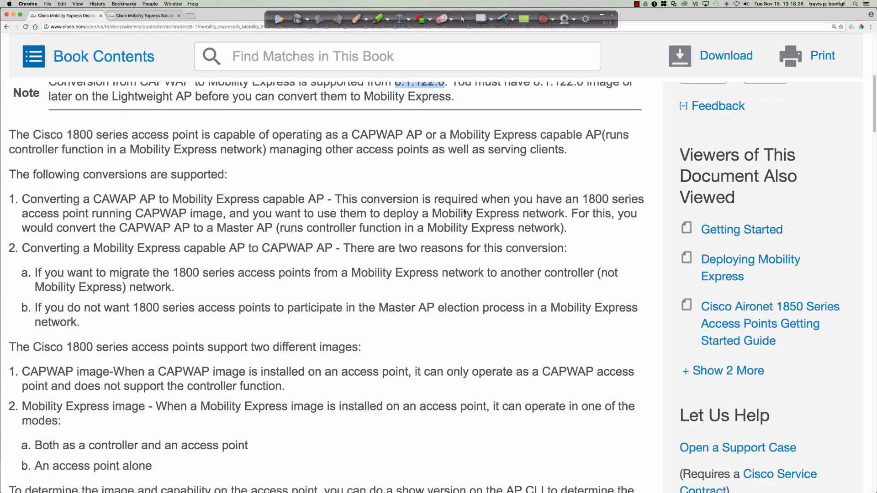
scroll(down, 3)
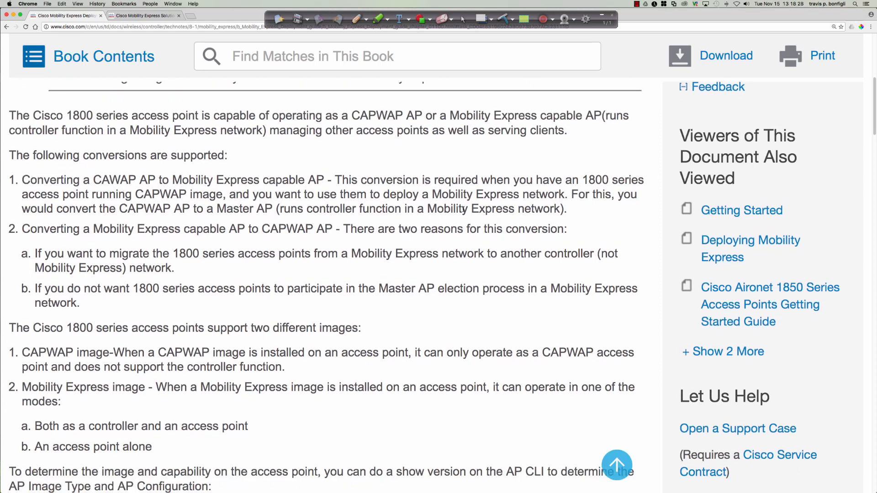
scroll(down, 3)
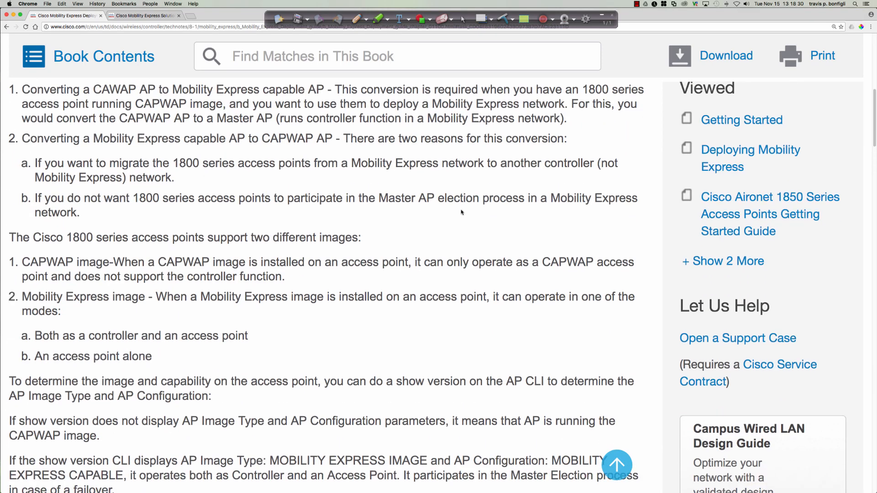
scroll(down, 3)
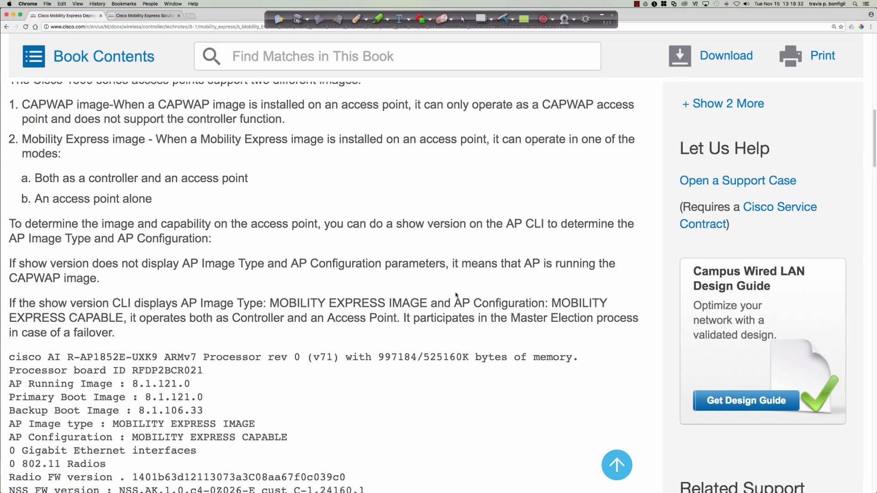
scroll(down, 3)
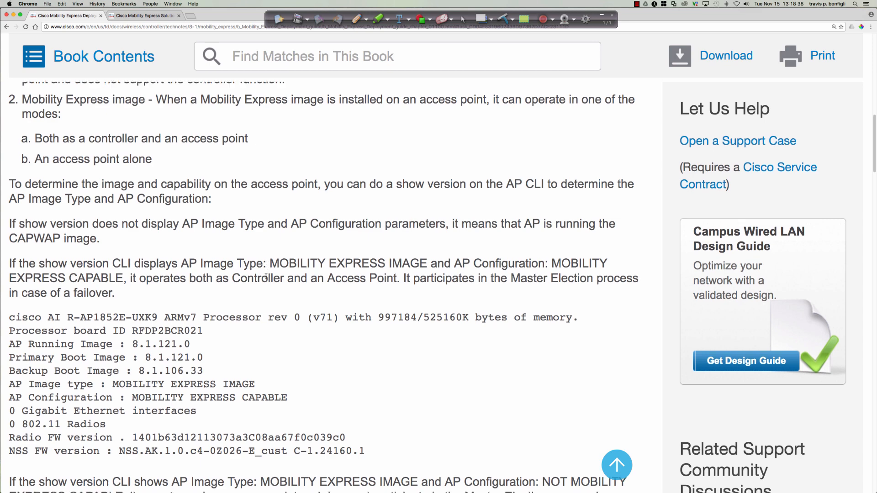
scroll(down, 3)
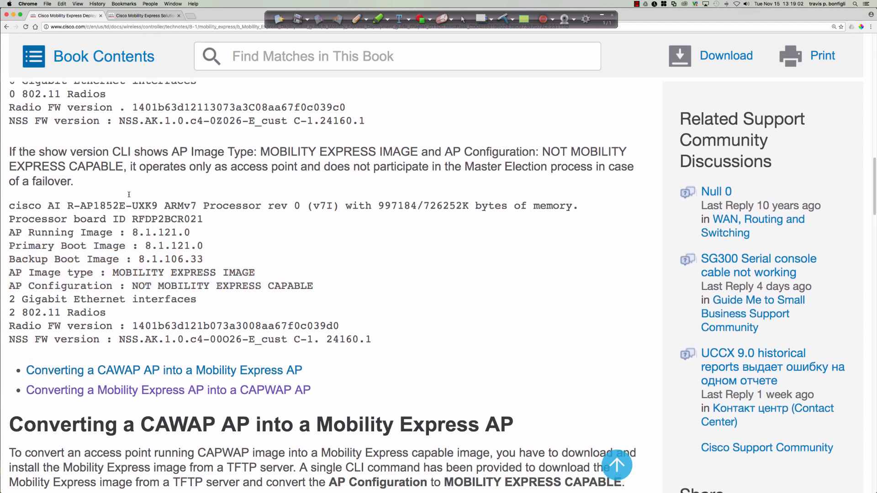
Scroll the guide to the 'Converting a Mobility Express AP into a CAPWAP AP' procedure
scroll(up, 3)
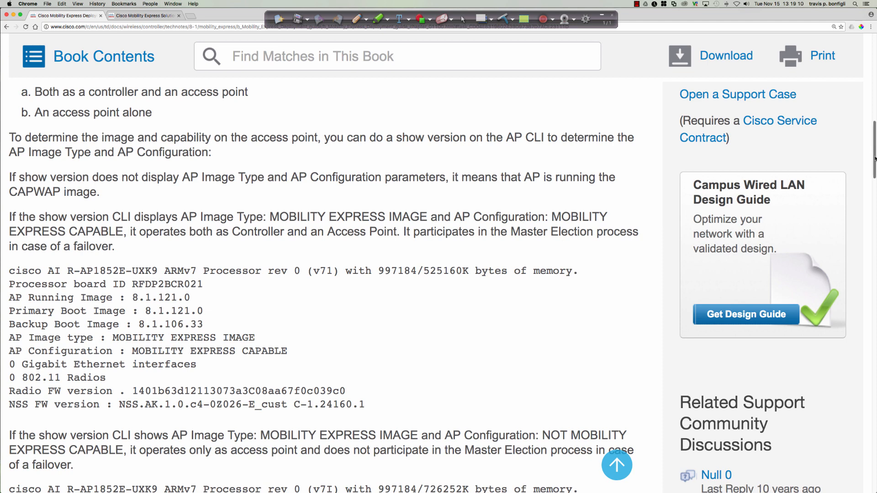
scroll(down, 3)
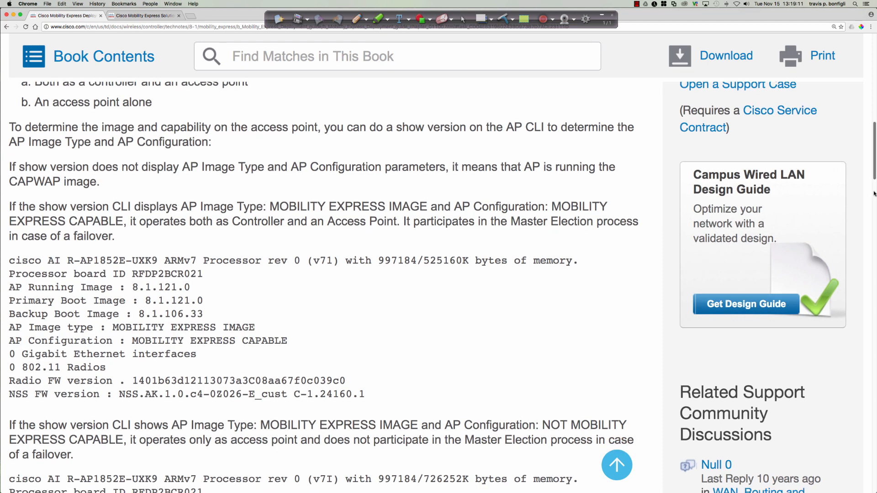
scroll(down, 3)
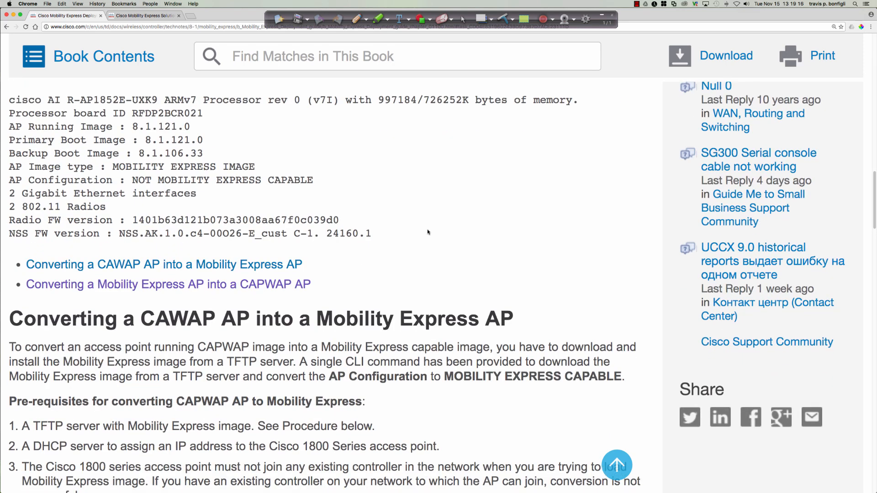
scroll(down, 3)
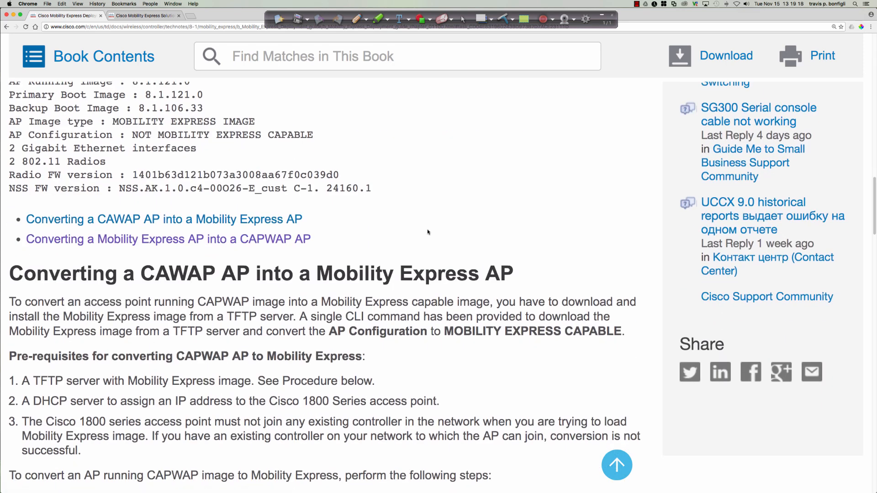
scroll(down, 3)
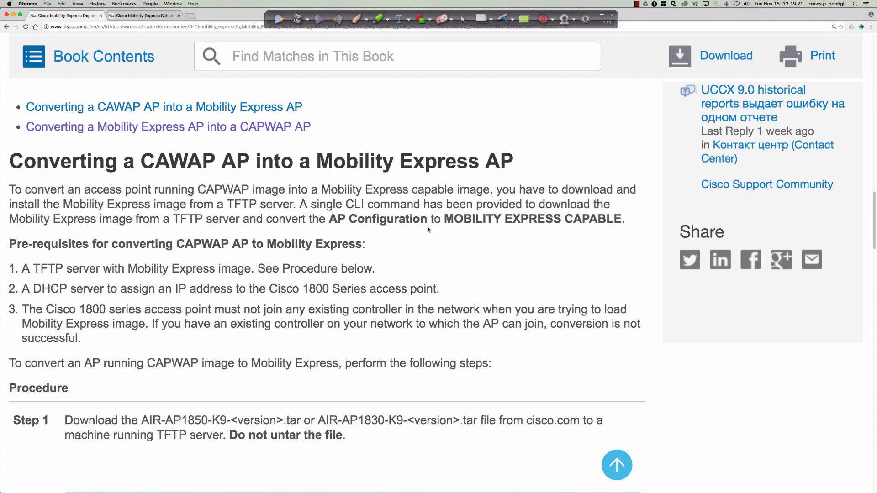
scroll(down, 3)
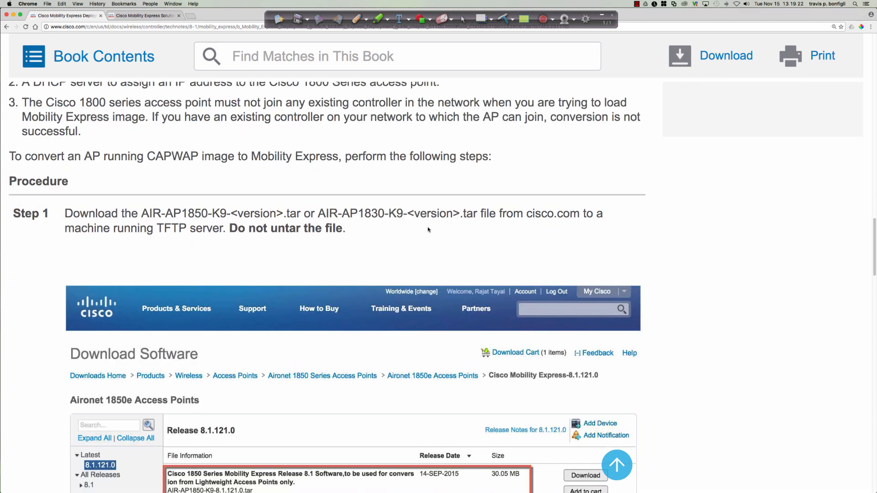
scroll(down, 3)
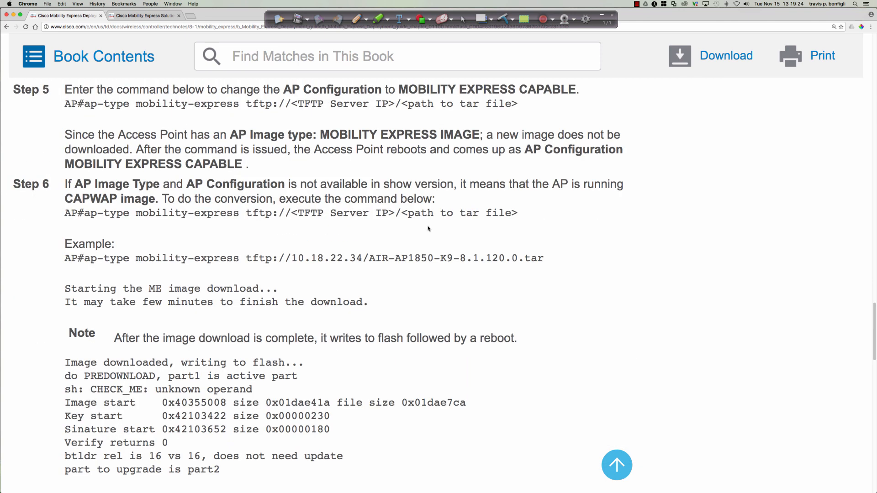
scroll(down, 3)
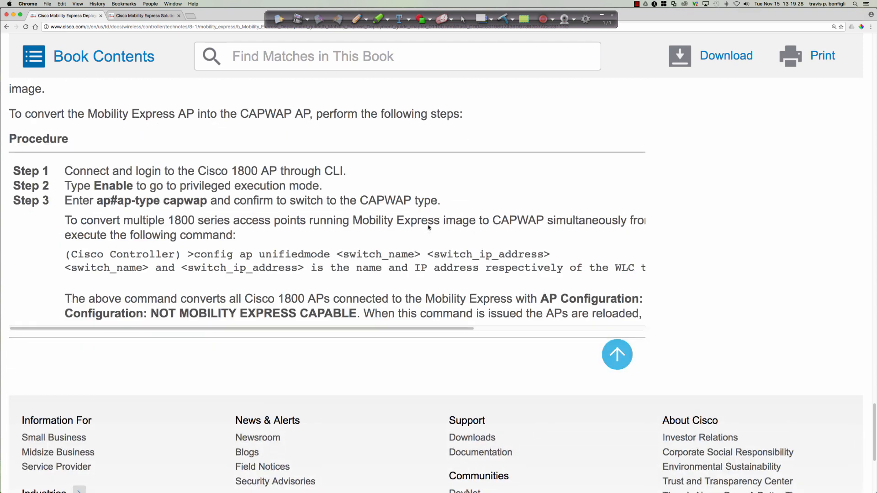
scroll(down, 3)
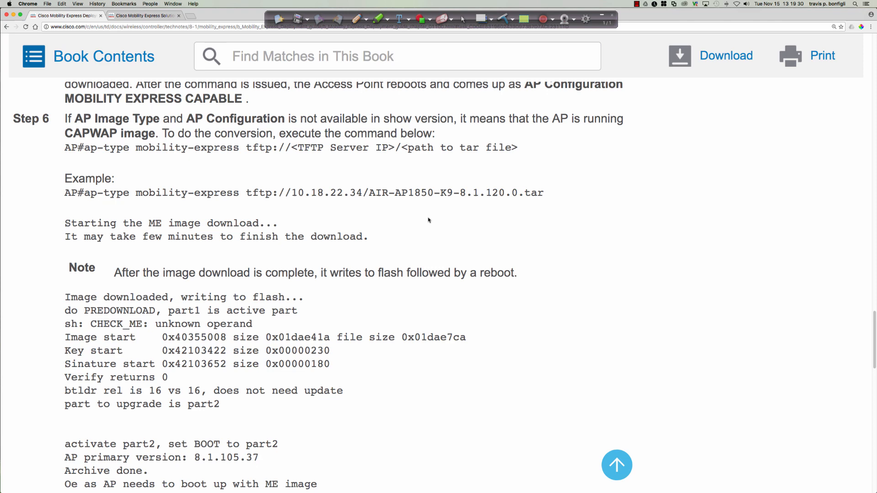
scroll(down, 3)
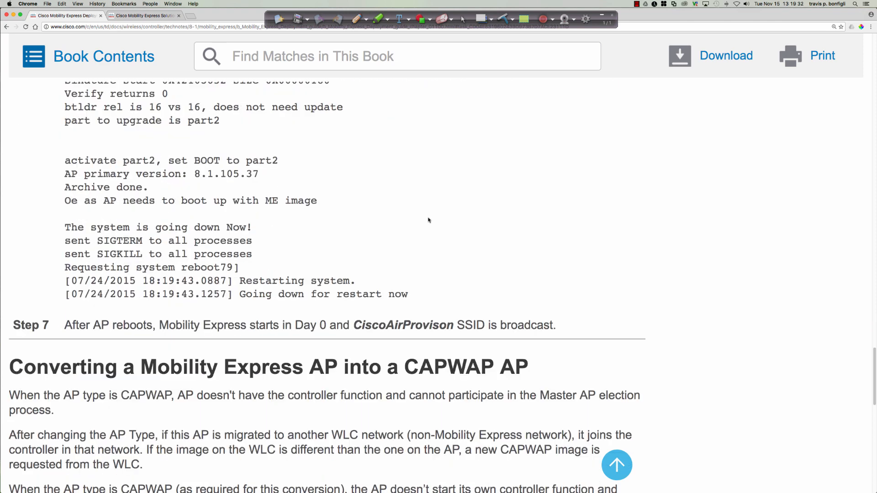
scroll(down, 3)
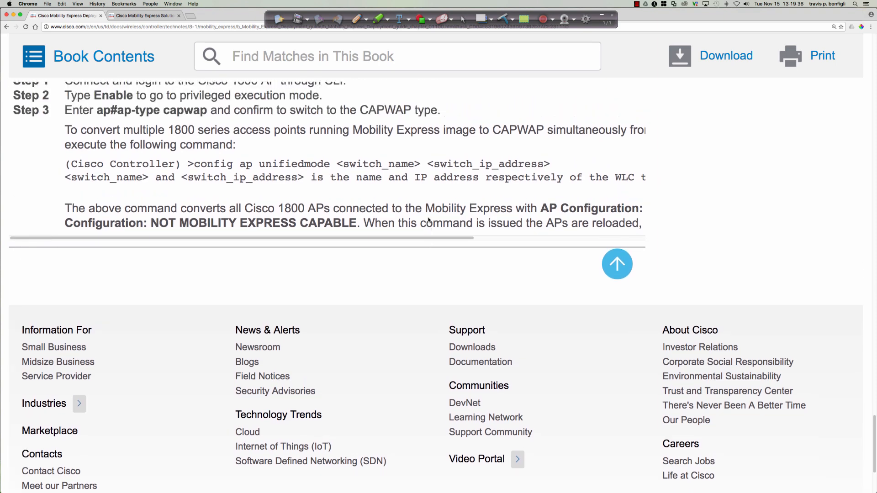
scroll(up, 3)
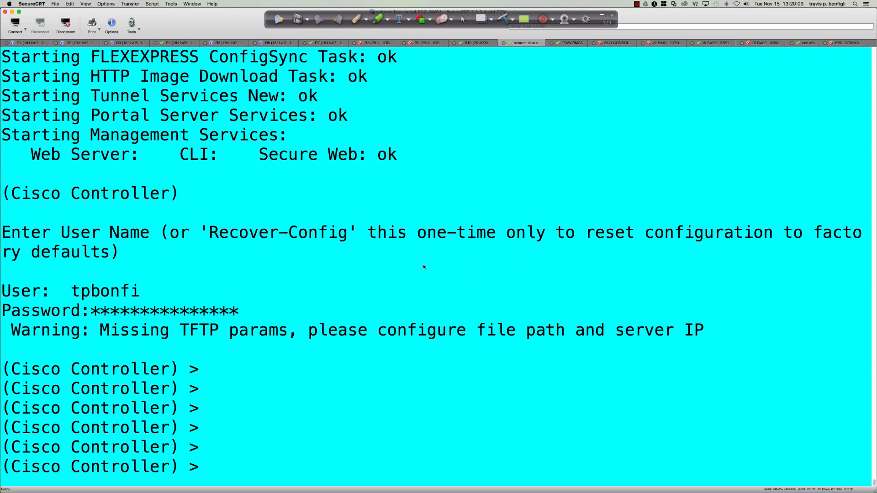
Run 'enable' at the controller prompt, then query '?' after the incorrect-usage error
text(enabl)
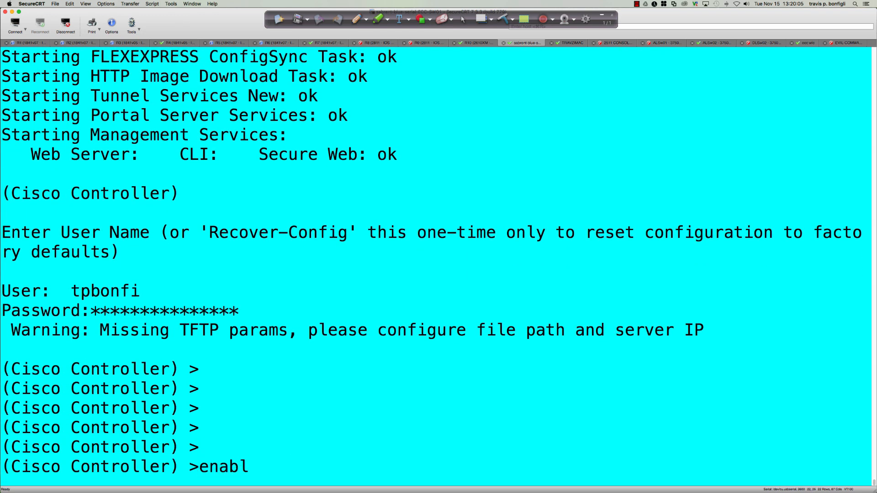
key(Return)
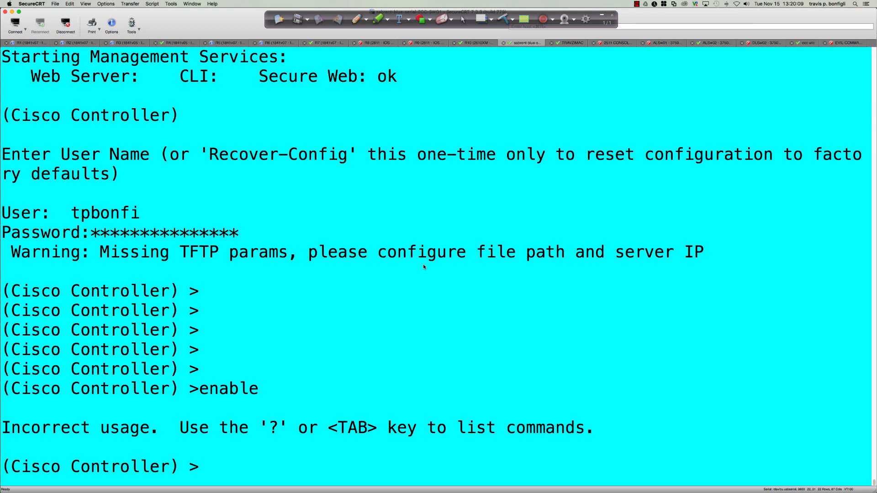
text(?)
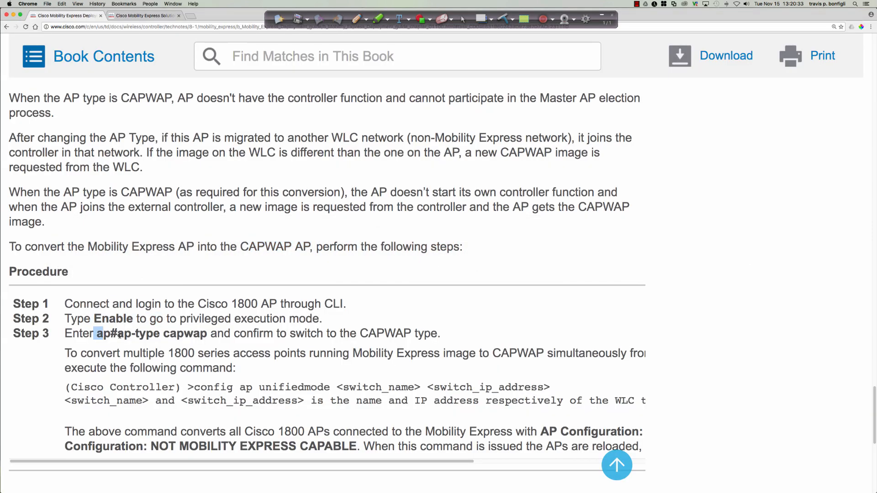
drag(96, 333, 439, 334)
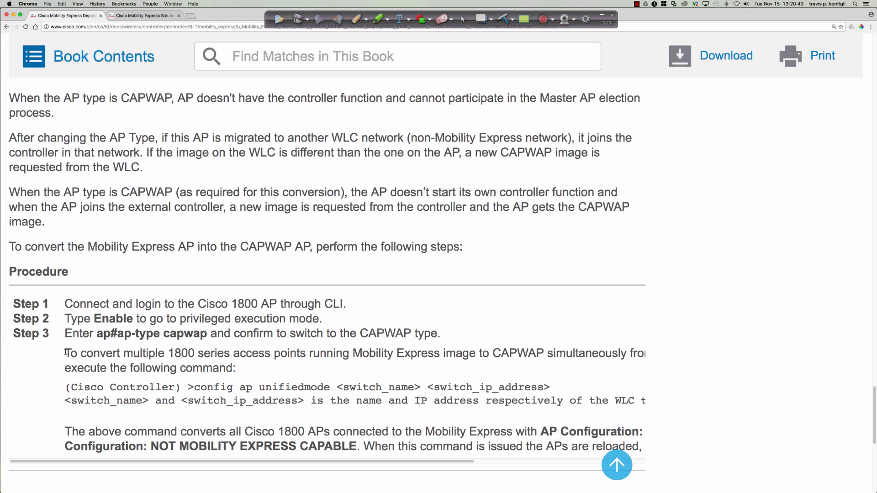
drag(64, 353, 241, 369)
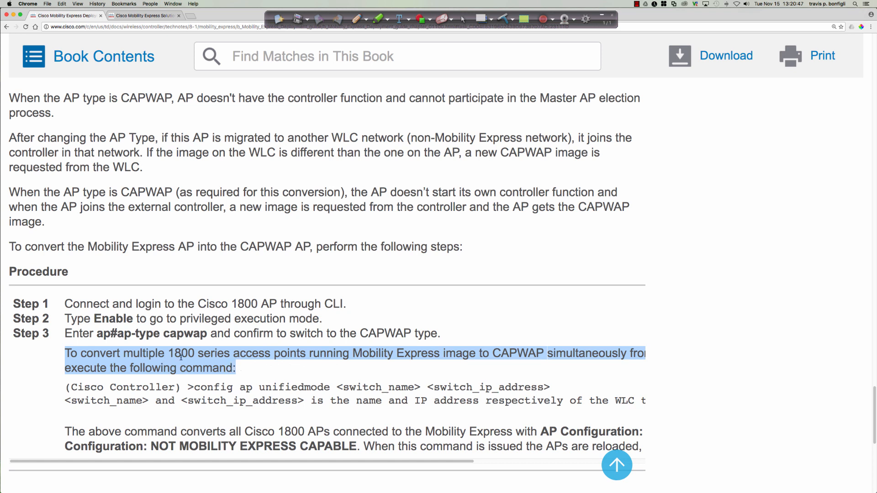
mouse_move(327, 362)
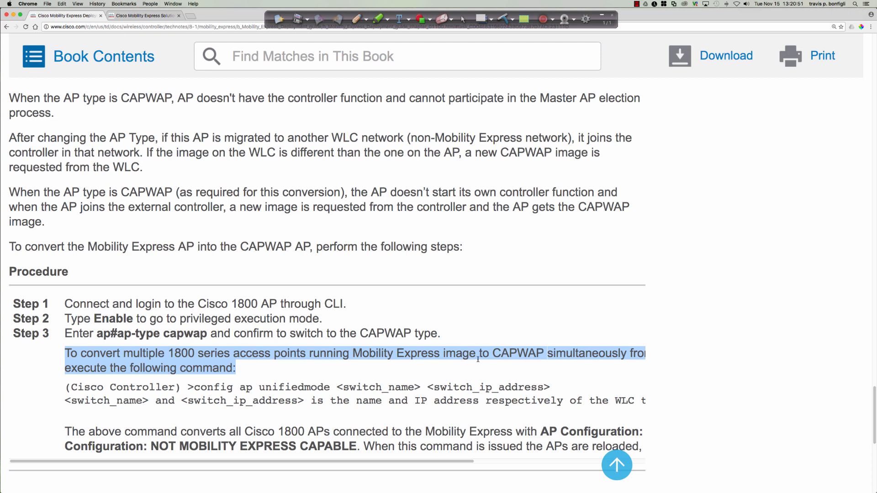
mouse_move(359, 467)
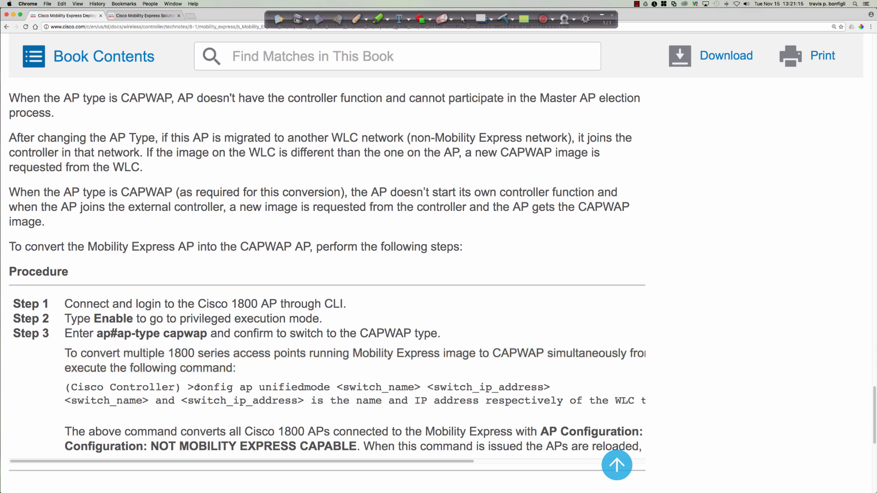
drag(195, 387, 307, 401)
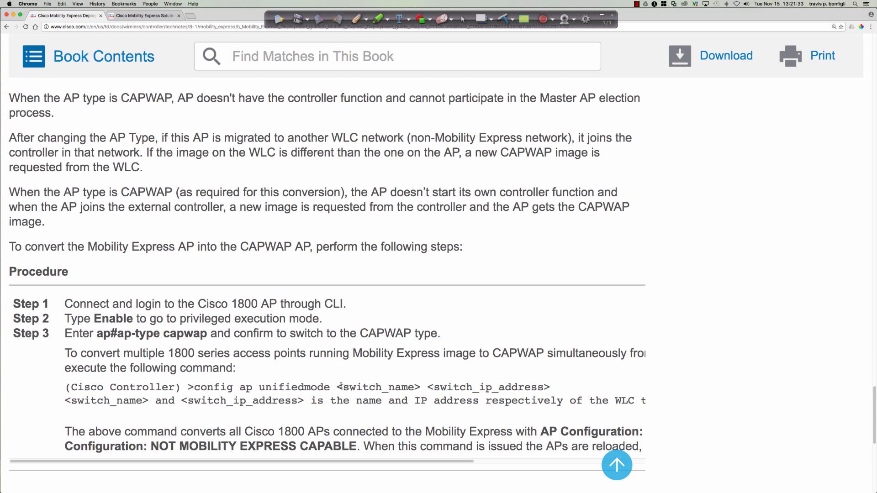
double_click(372, 387)
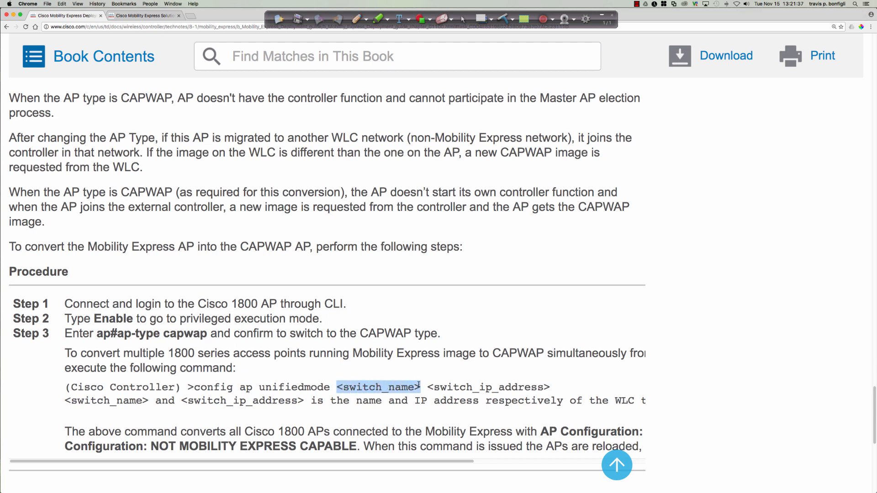
double_click(488, 387)
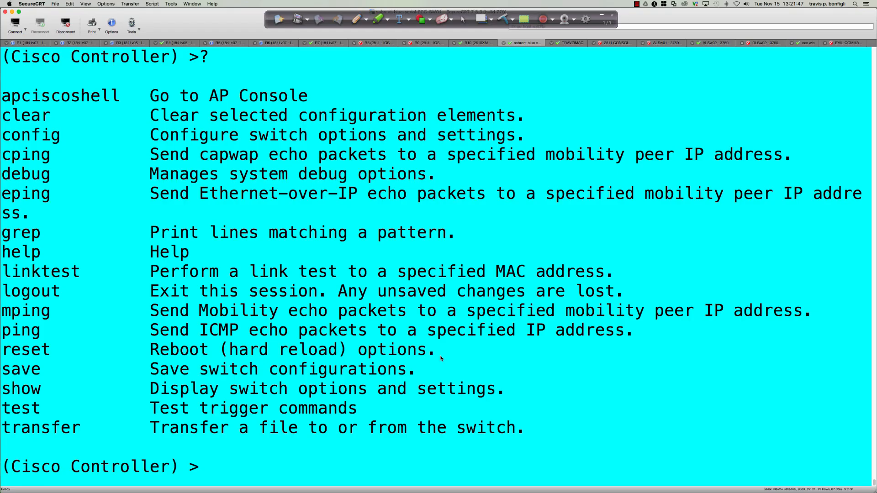
Run 'config ap unifiedmode Evil-Command-Center-WLC2 192.168.1.251' and confirm the reboot warning with y
text(config ap)
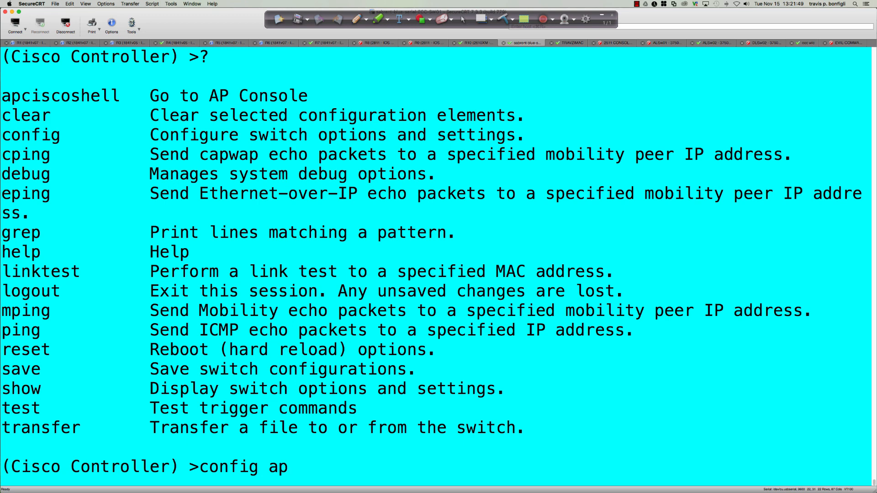
text(unifiedmode)
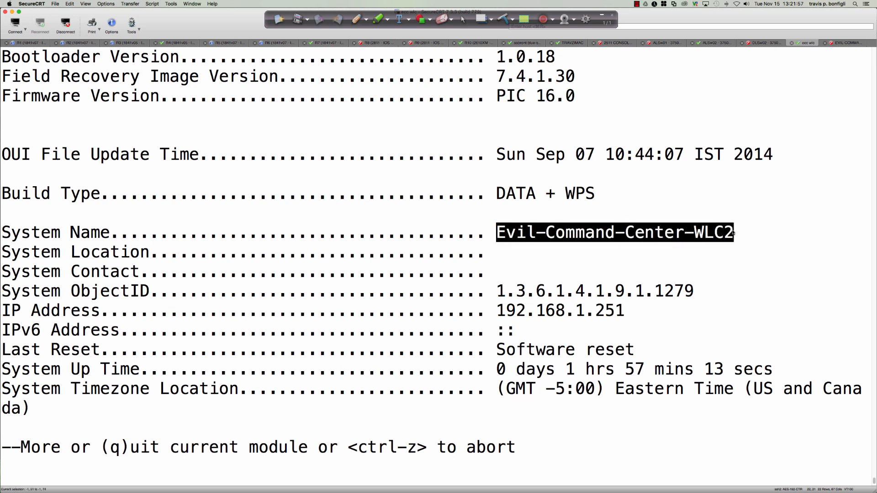
right_click(677, 232)
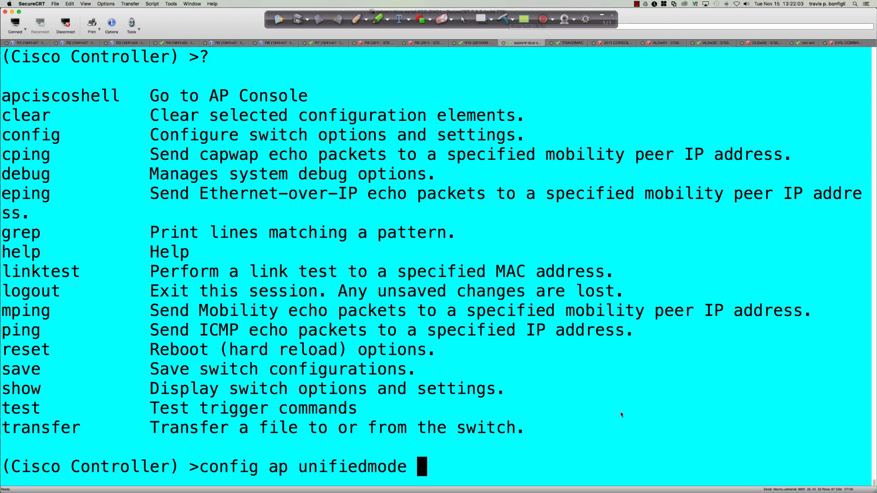
text(Evil-Command-Center-WLC2)
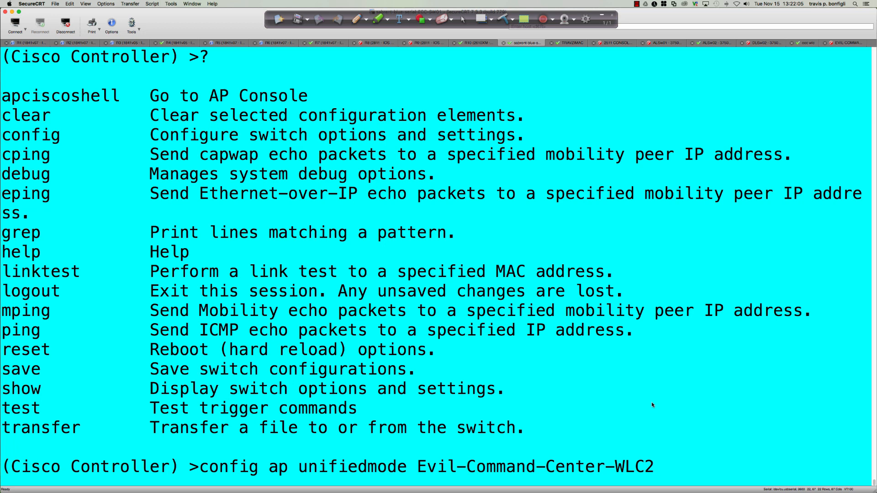
text(192.168.1.)
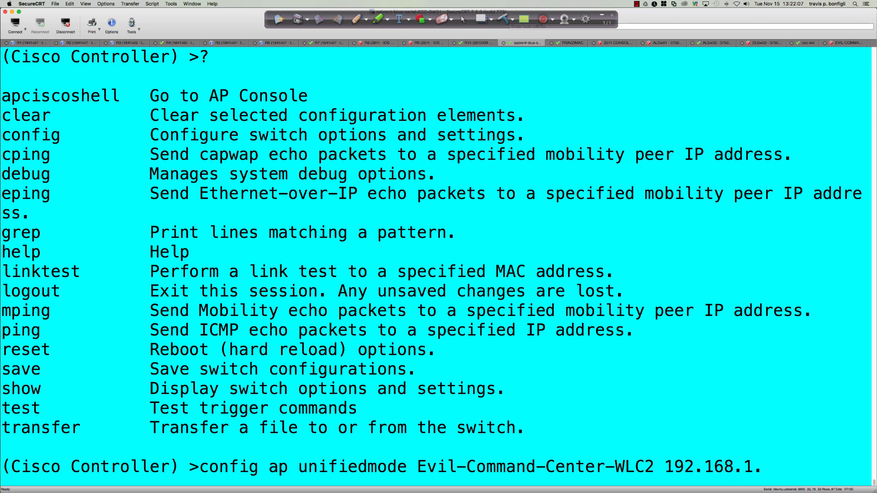
text(251)
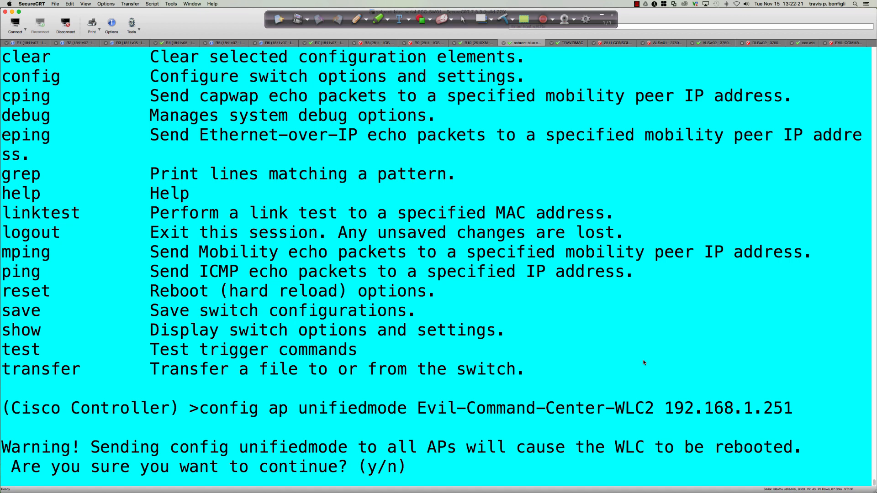
mouse_move(546, 408)
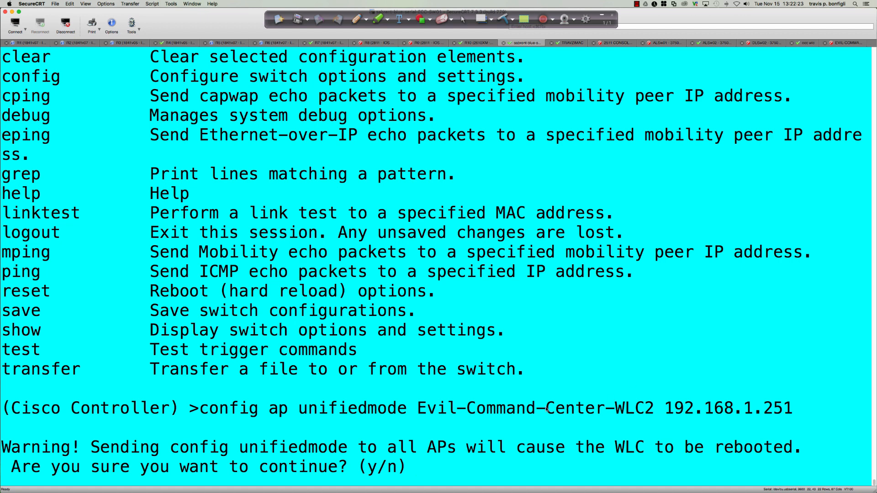
drag(477, 408, 782, 408)
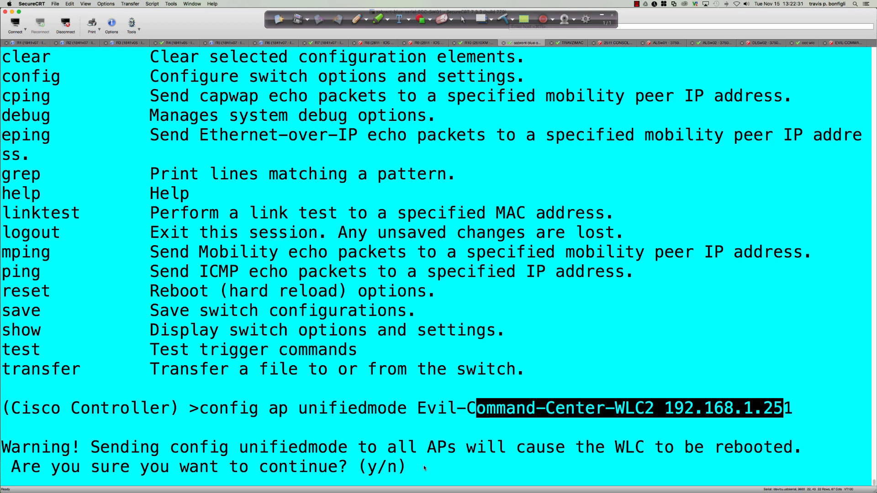
text(y)
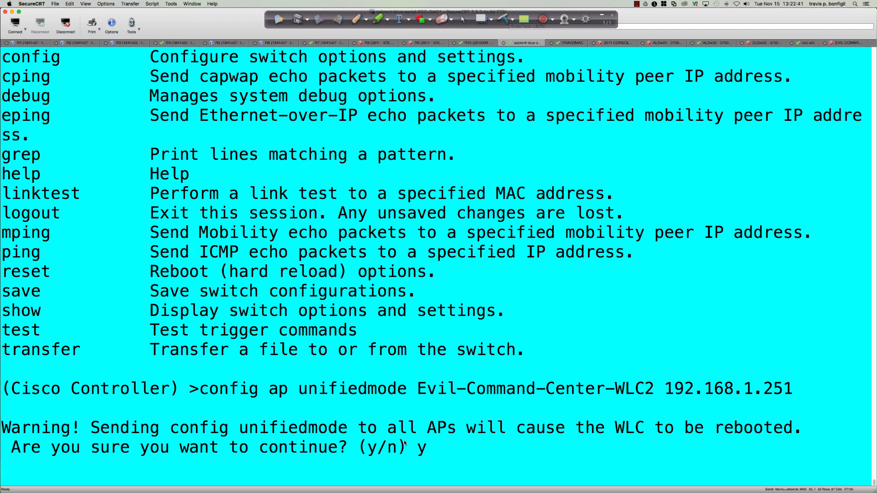
mouse_move(564, 451)
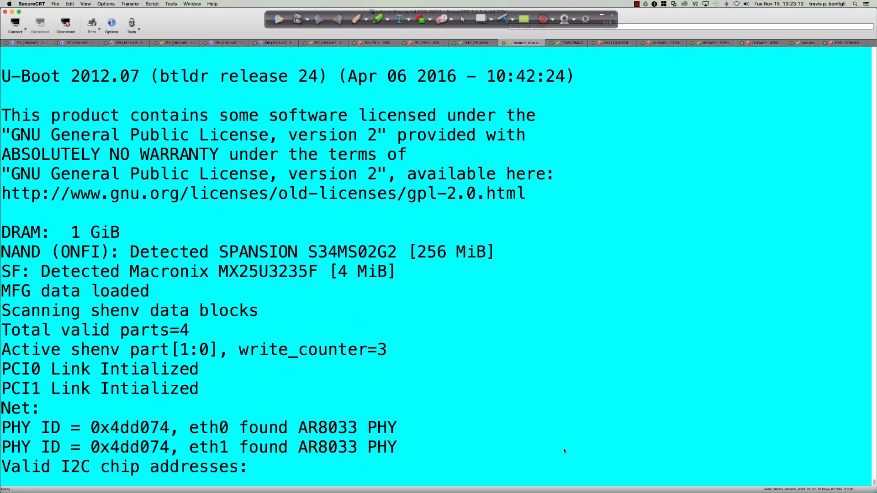
Scroll the AP console through U-Boot, radio firmware loading and SSH key generation
scroll(down, 3)
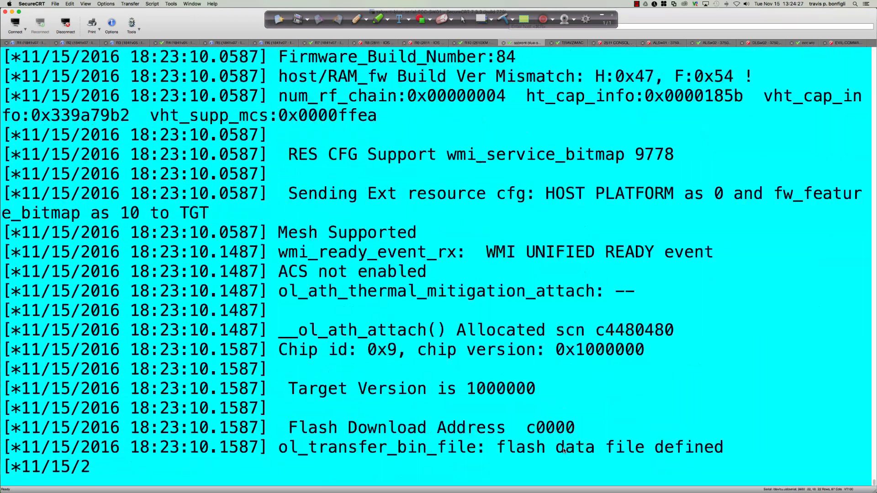
scroll(down, 3)
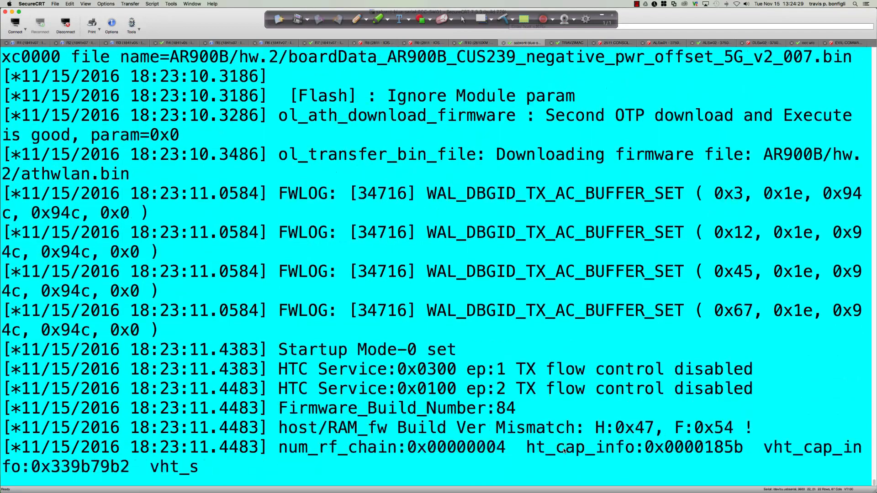
scroll(down, 3)
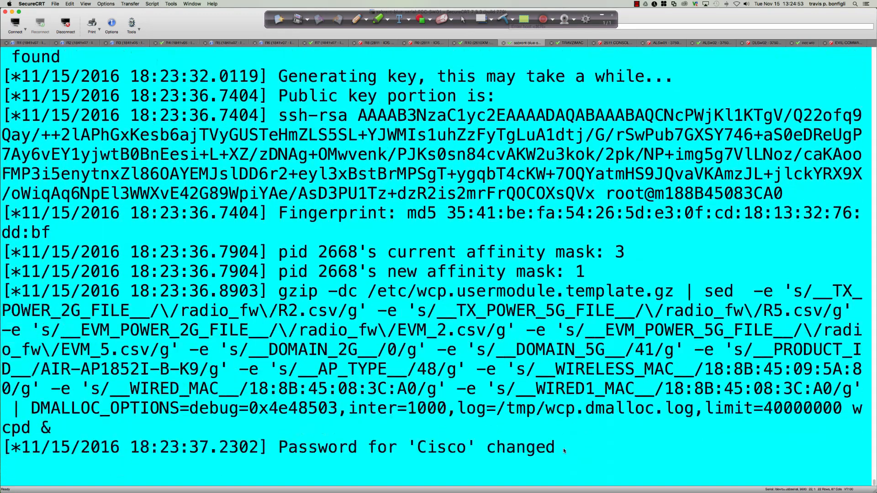
scroll(down, 3)
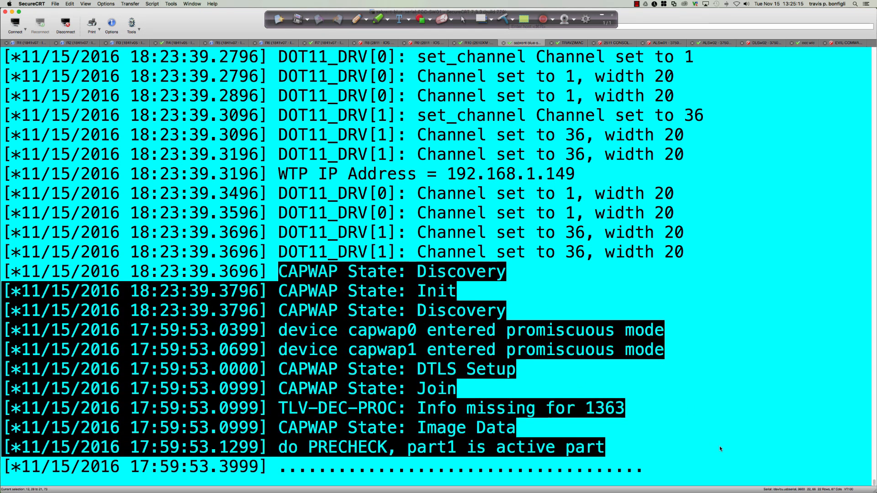
Follow CAPWAP Discovery, Join and the 8.3.102.0 image download into part2 until reboot
scroll(down, 3)
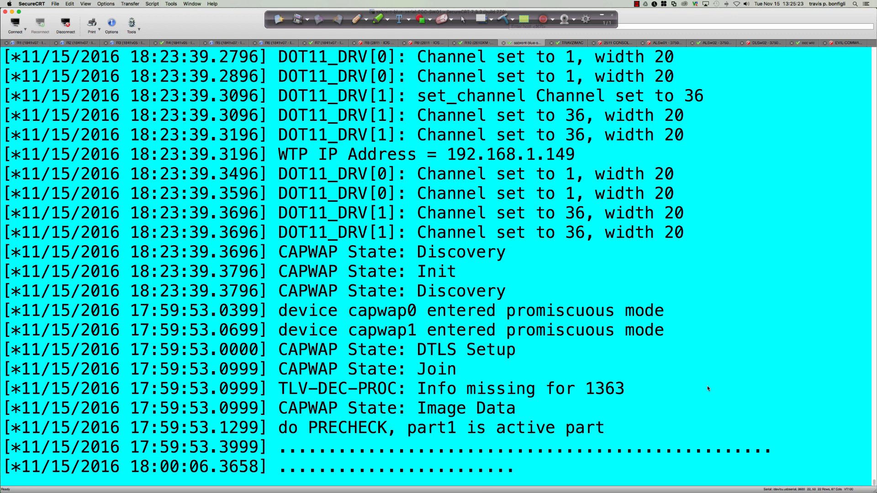
scroll(down, 3)
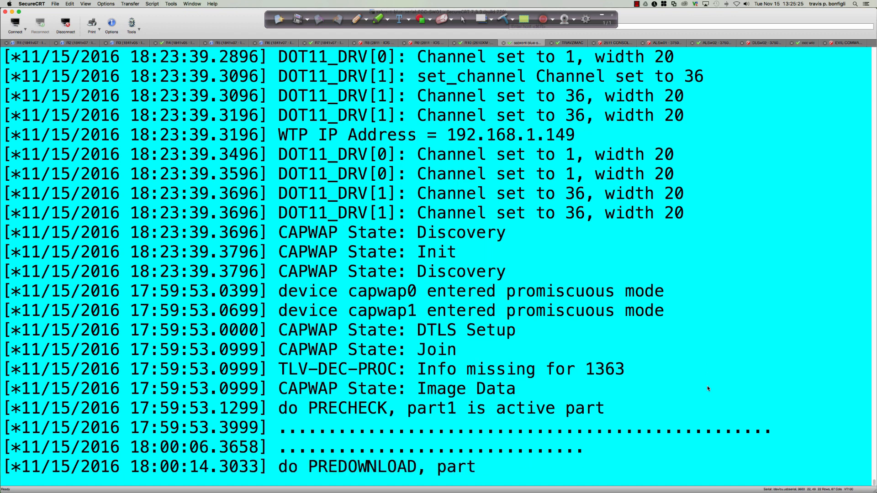
scroll(down, 3)
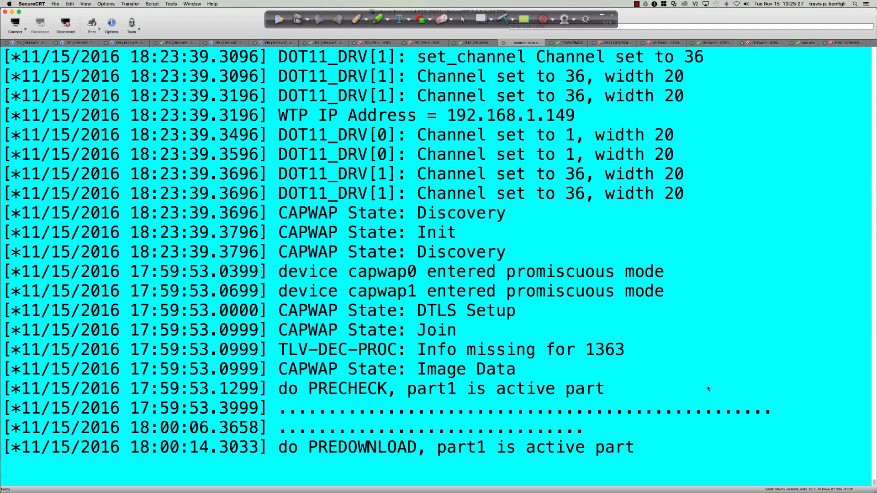
scroll(down, 3)
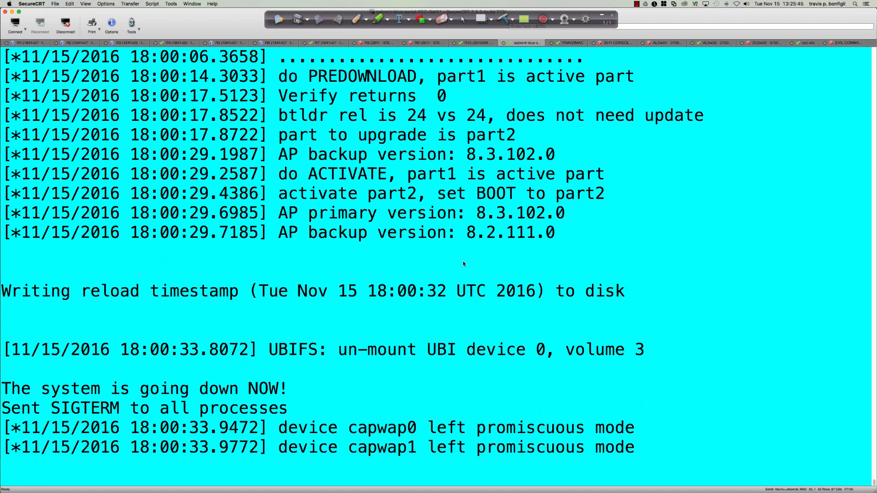
scroll(down, 3)
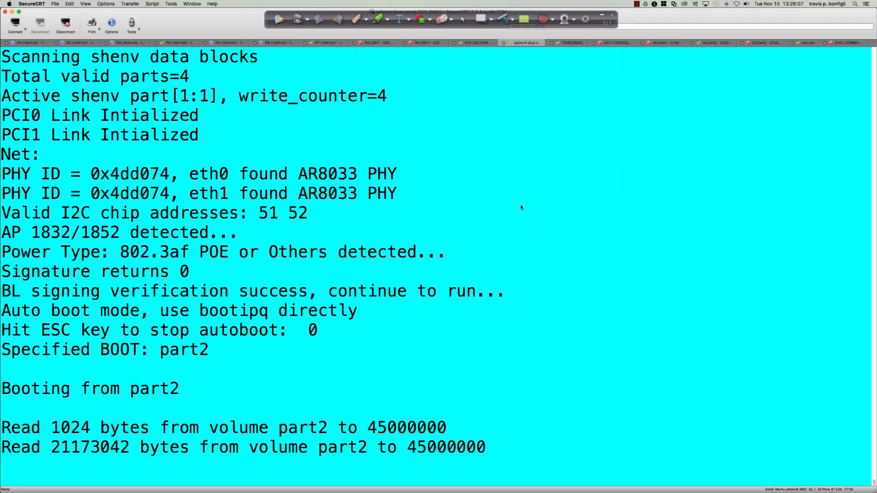
mouse_move(526, 212)
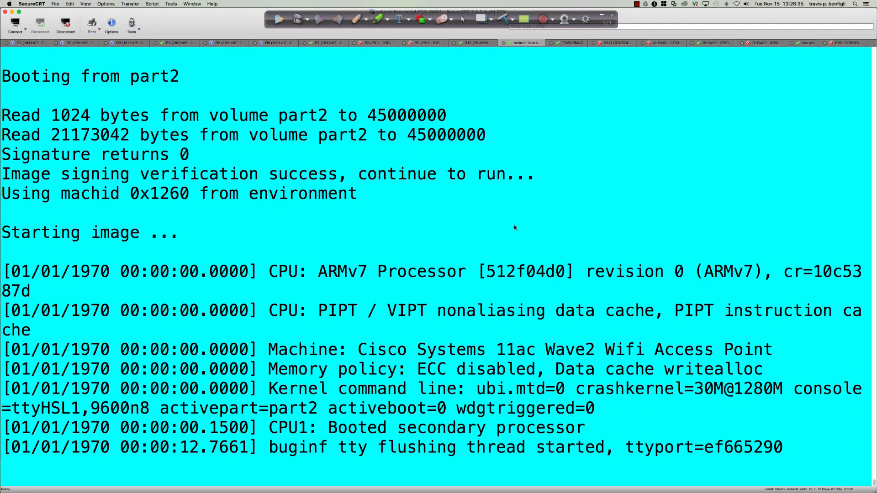
Highlight the 'Cisco Systems 11ac Wave2 Wifi Access Point' line and follow the part2 boot
drag(359, 349, 770, 349)
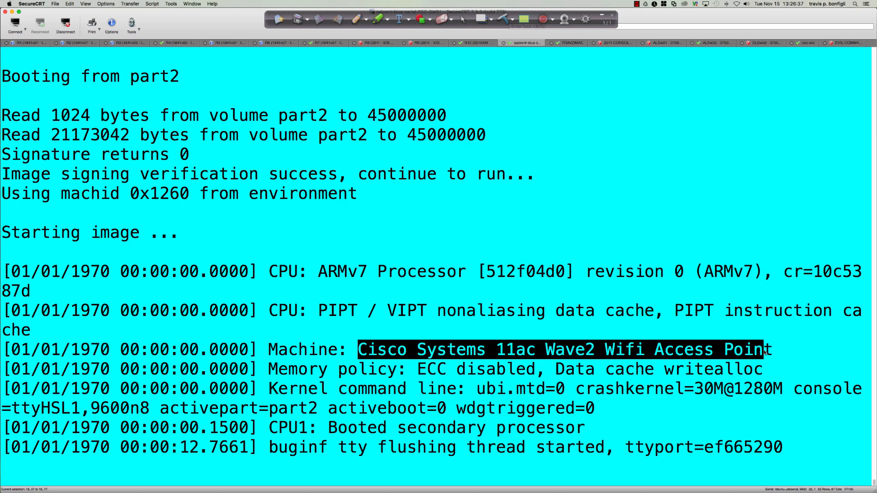
scroll(down, 3)
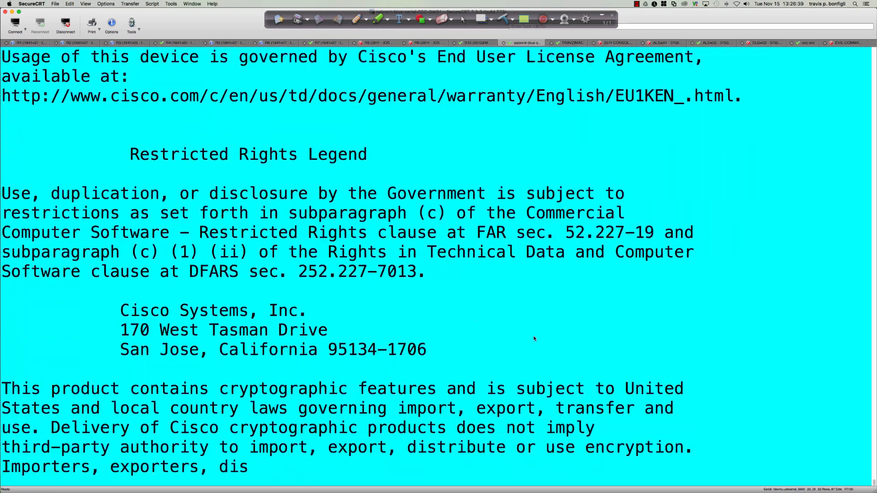
scroll(down, 3)
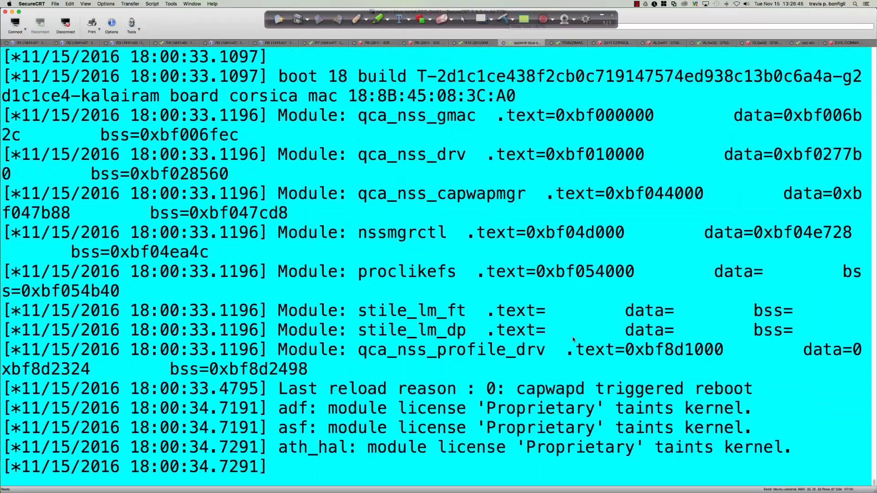
scroll(down, 3)
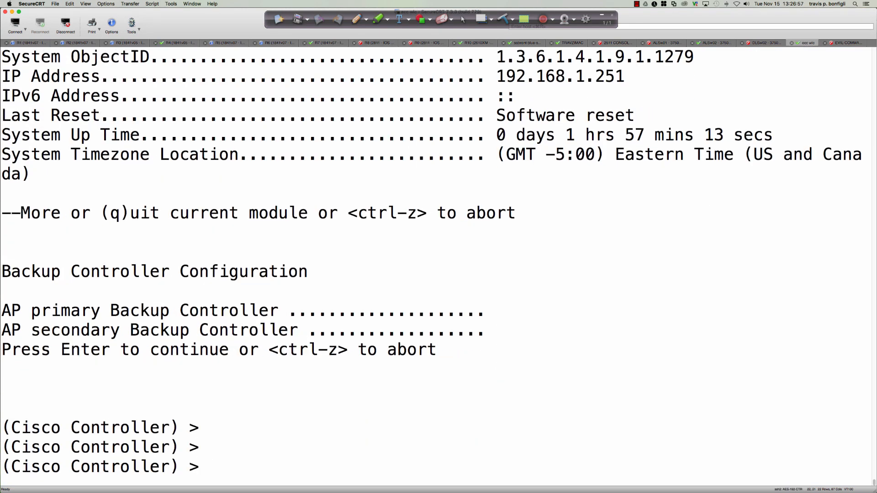
Run 'show ap image all' on the WLC session
text(show ap imag)
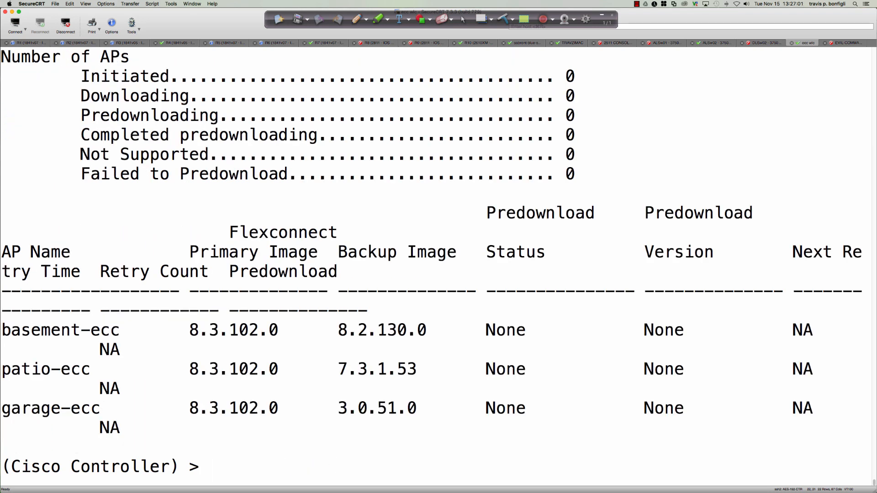
text(show ap image all)
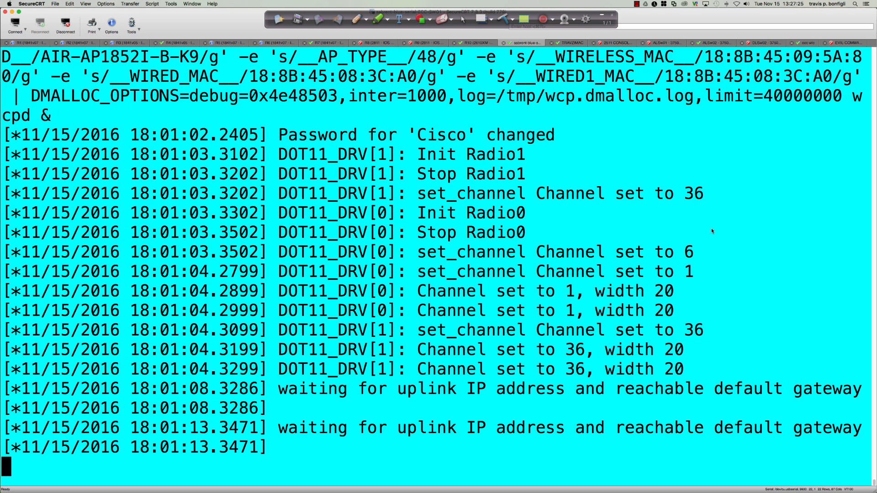
Highlight the CAPWAP Discovery lines as the AP joins Evil-Command-Center-WLC2
scroll(down, 3)
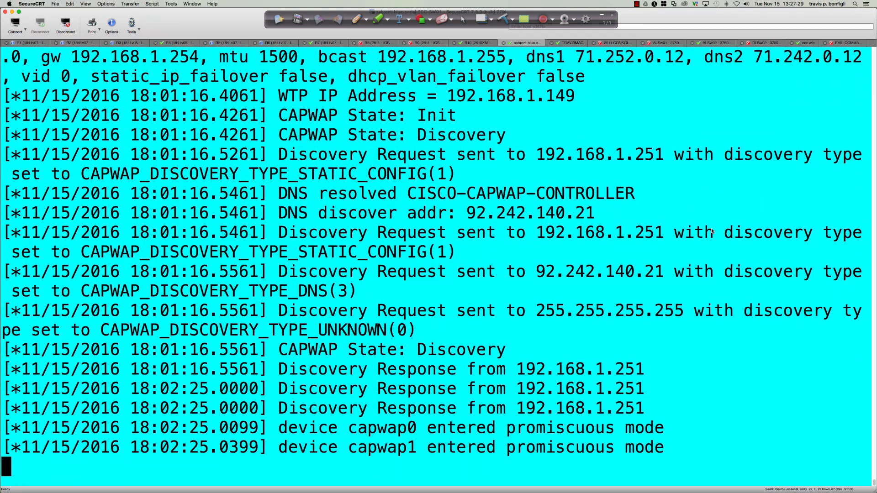
drag(349, 193, 635, 193)
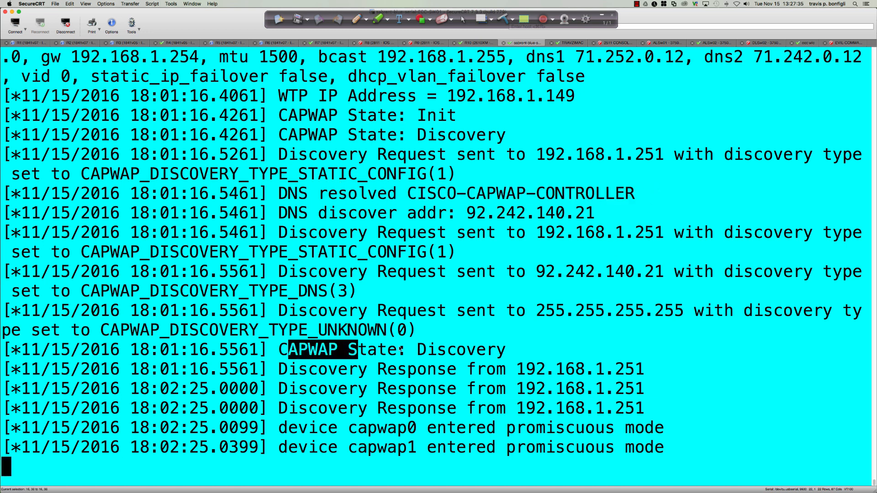
drag(288, 349, 670, 418)
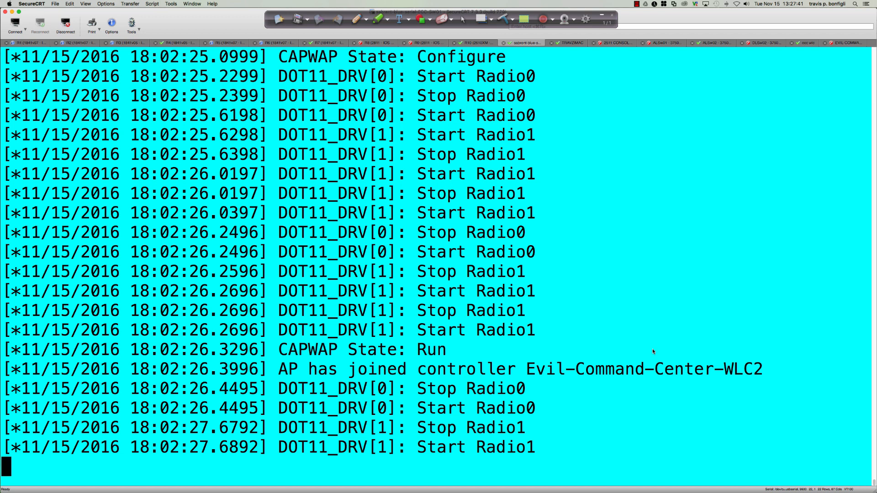
drag(270, 369, 707, 369)
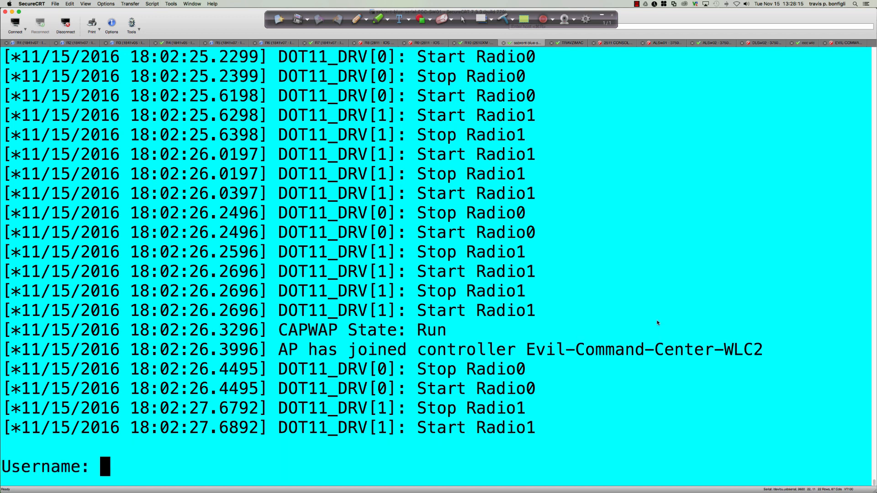
mouse_move(642, 276)
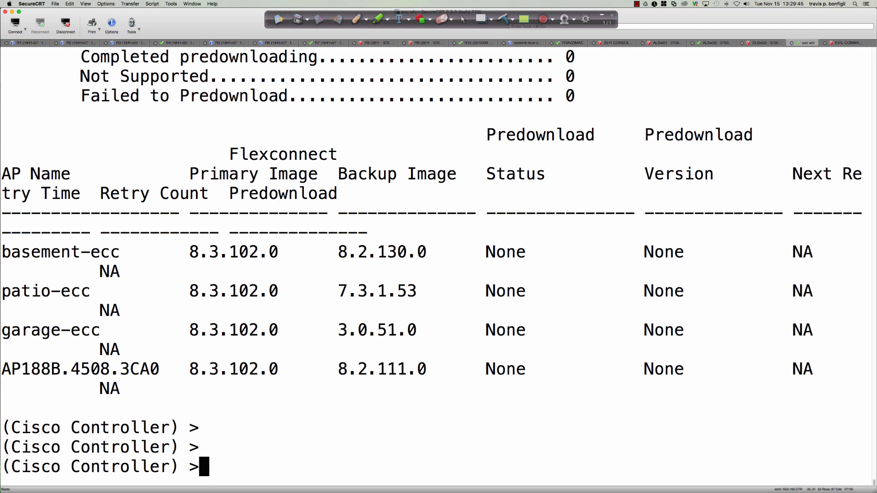
mouse_move(391, 398)
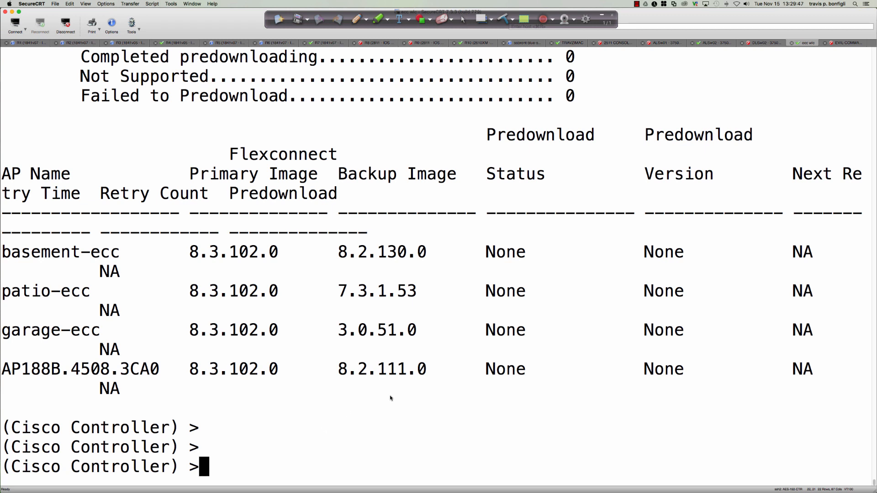
mouse_move(678, 66)
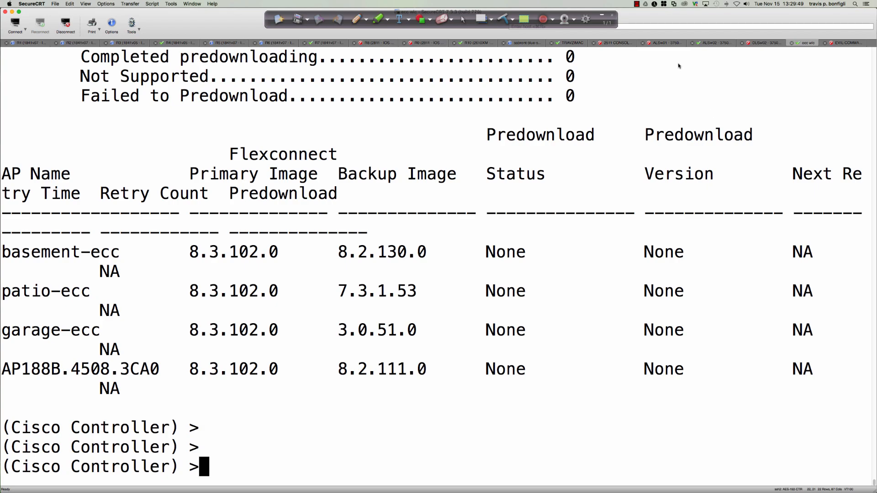